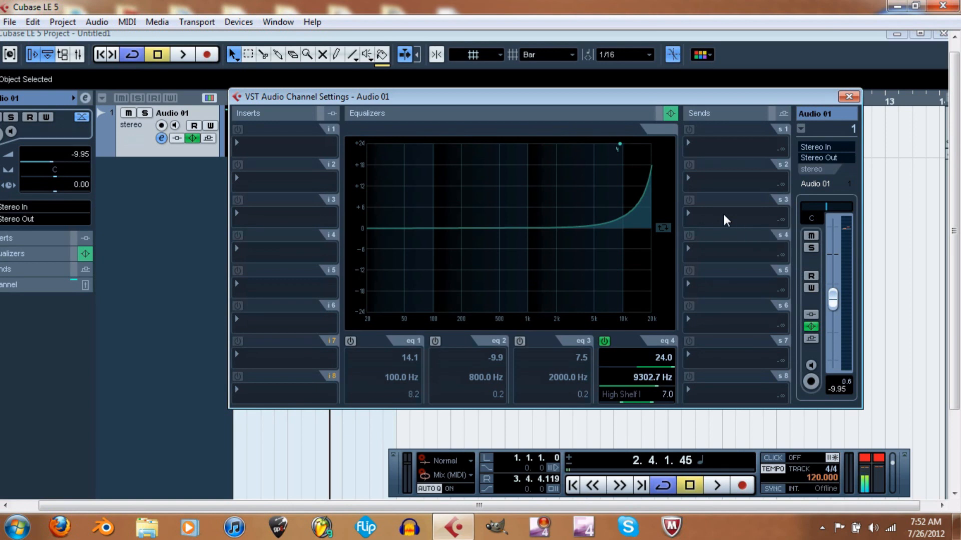
{"action": "mouse_move", "coordinate": [689, 157]}
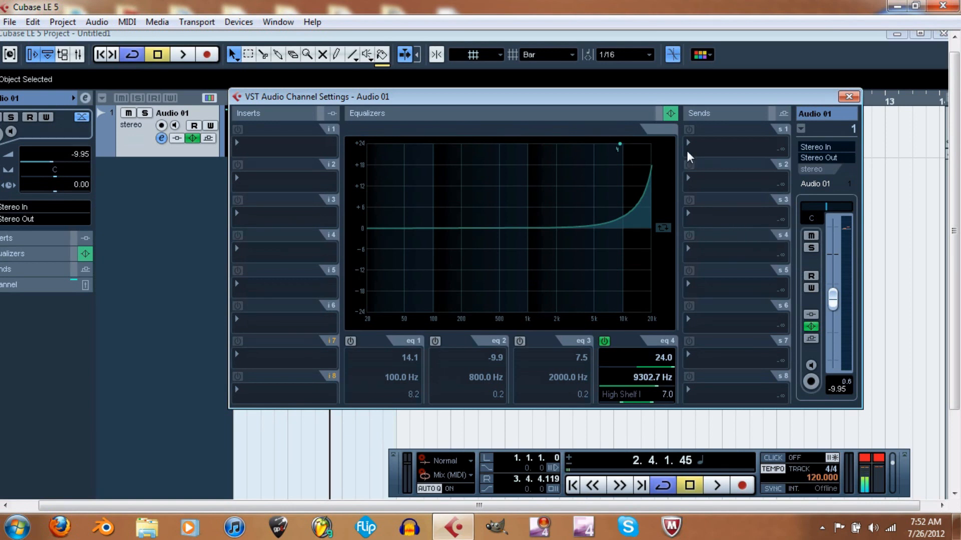
{"action": "mouse_move", "coordinate": [292, 166]}
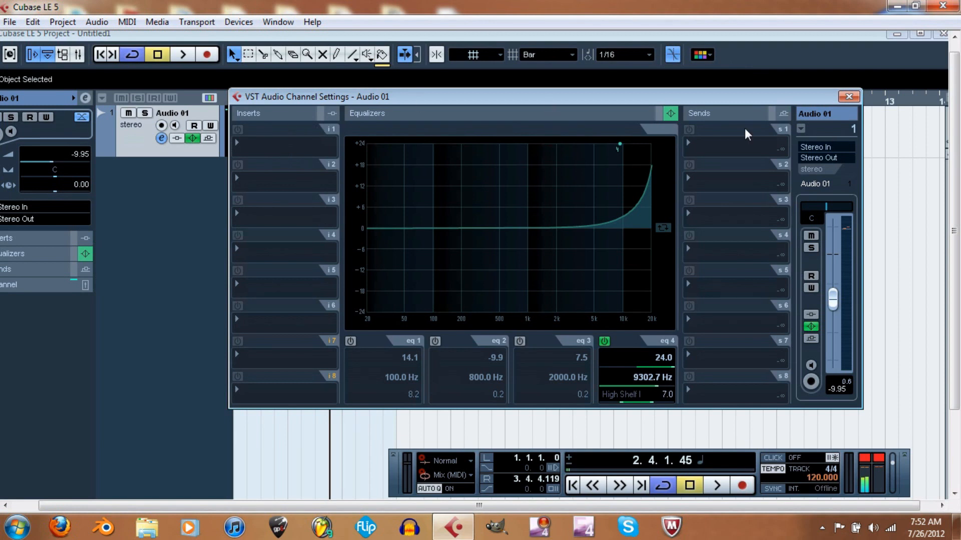
{"action": "mouse_move", "coordinate": [256, 378]}
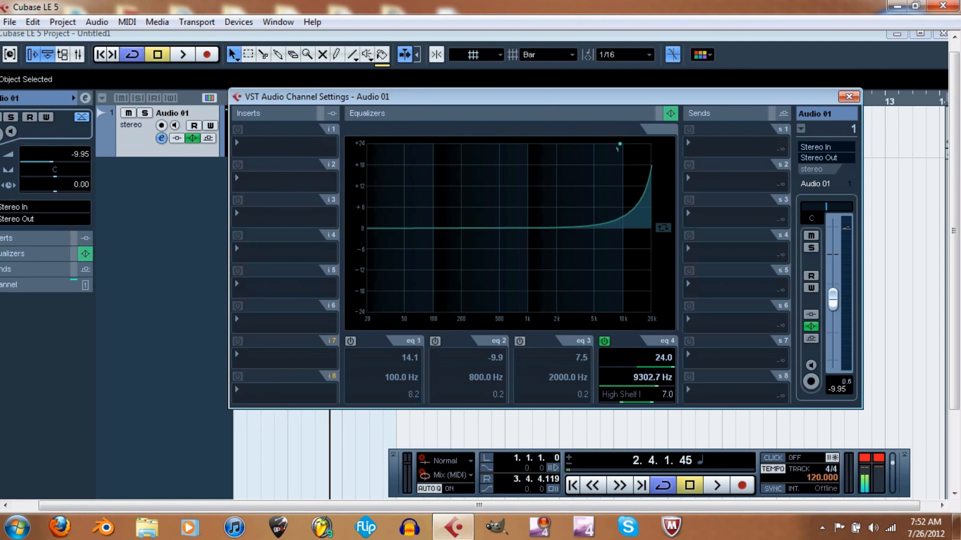
Close the Audio 01 channel settings window and maximise the project window
{"action": "left_click", "coordinate": [848, 96]}
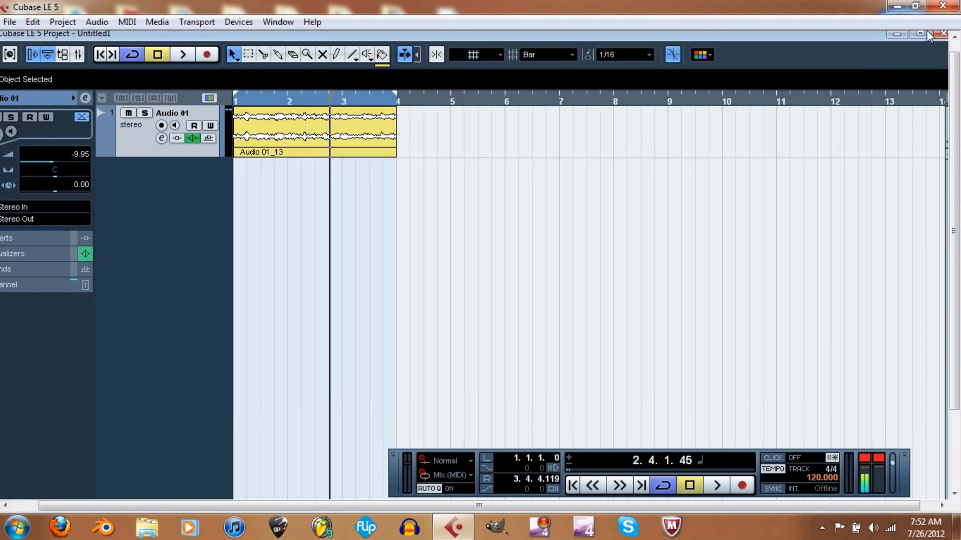
{"action": "left_click", "coordinate": [930, 35]}
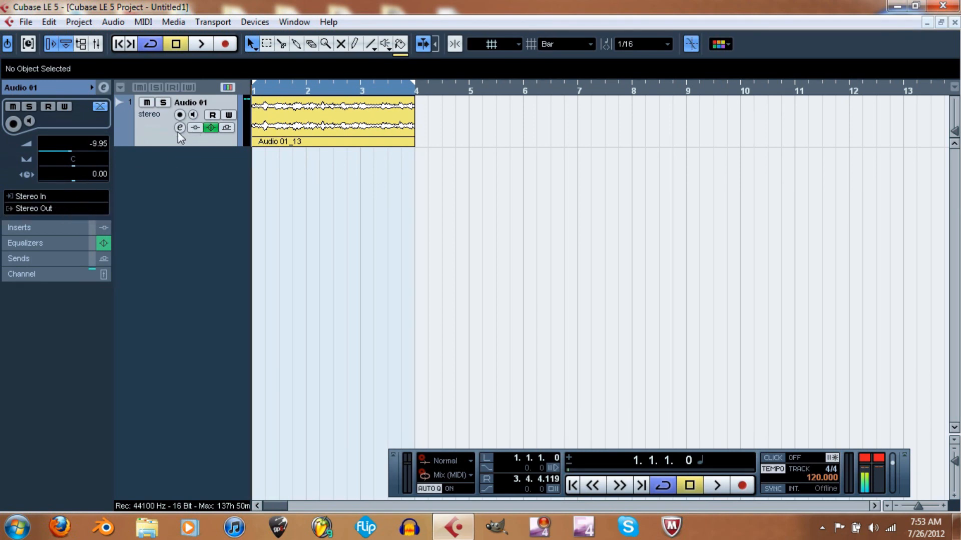
{"action": "mouse_move", "coordinate": [199, 131]}
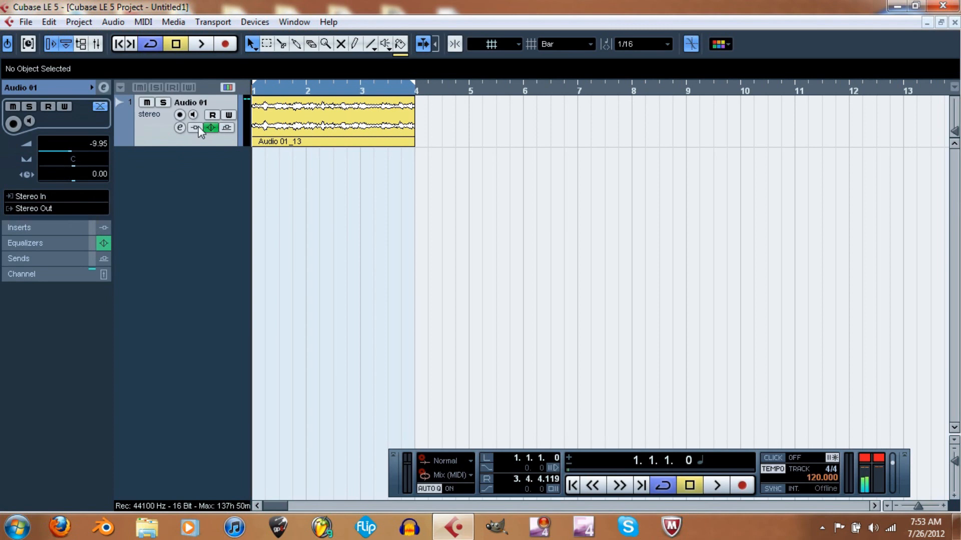
{"action": "mouse_move", "coordinate": [178, 135]}
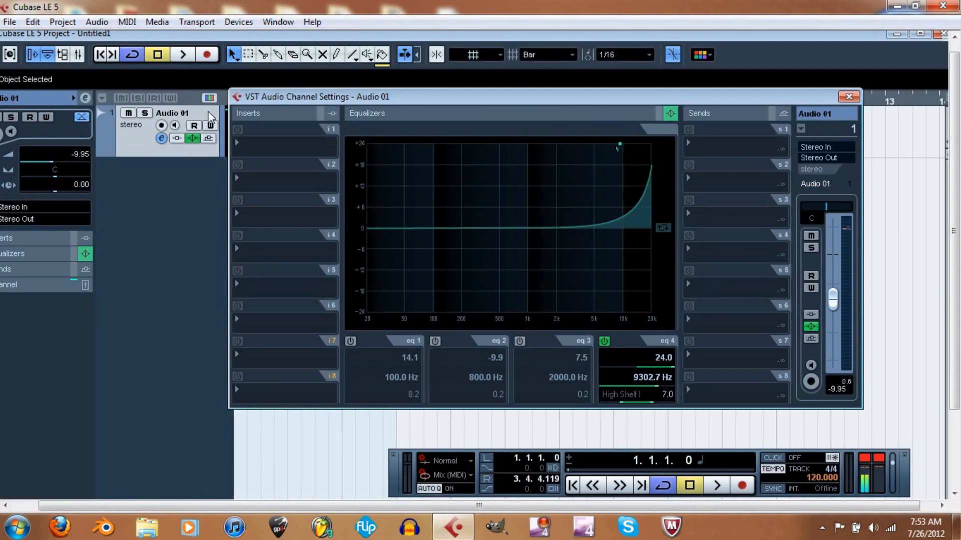
{"action": "mouse_move", "coordinate": [213, 125]}
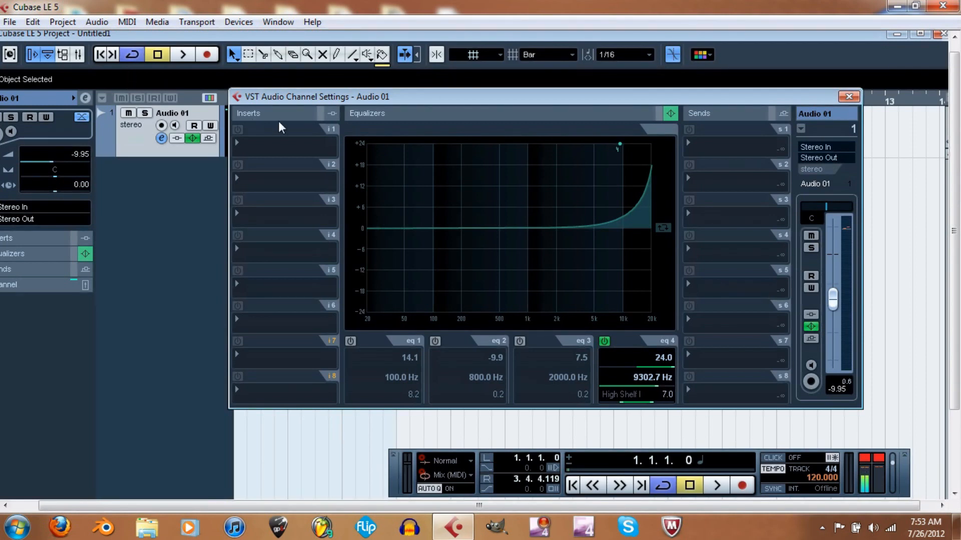
{"action": "mouse_move", "coordinate": [446, 134]}
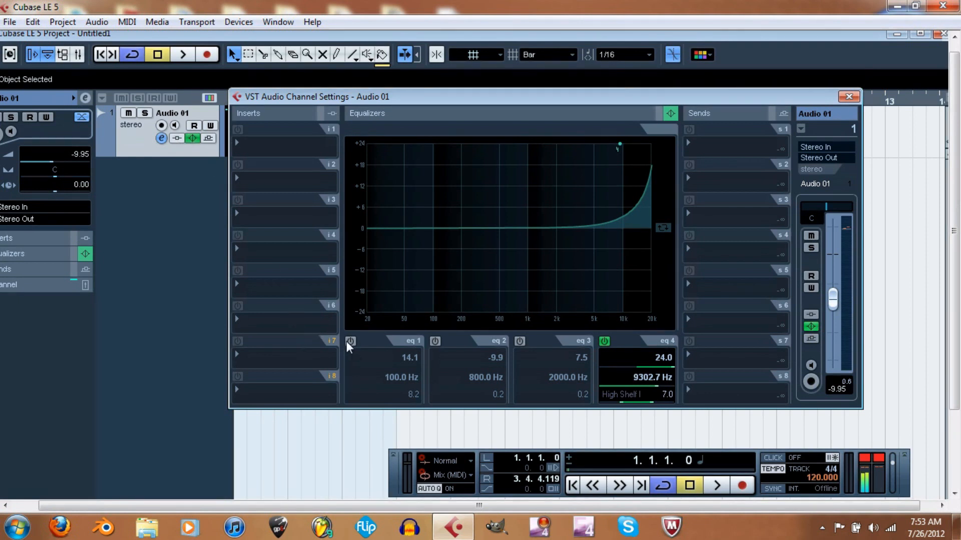
Switch on EQ bands 1 and 3 and start playback
{"action": "left_click", "coordinate": [350, 341]}
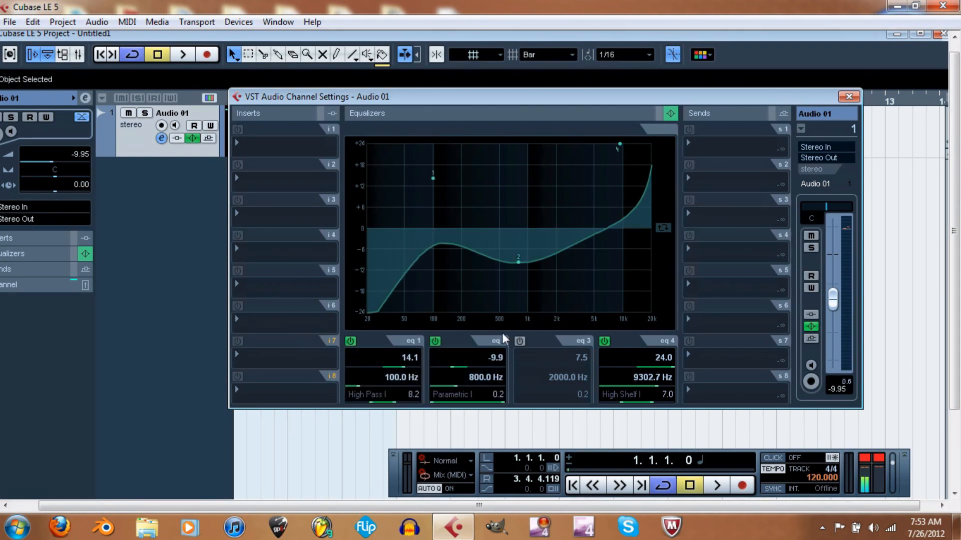
{"action": "left_click", "coordinate": [520, 340]}
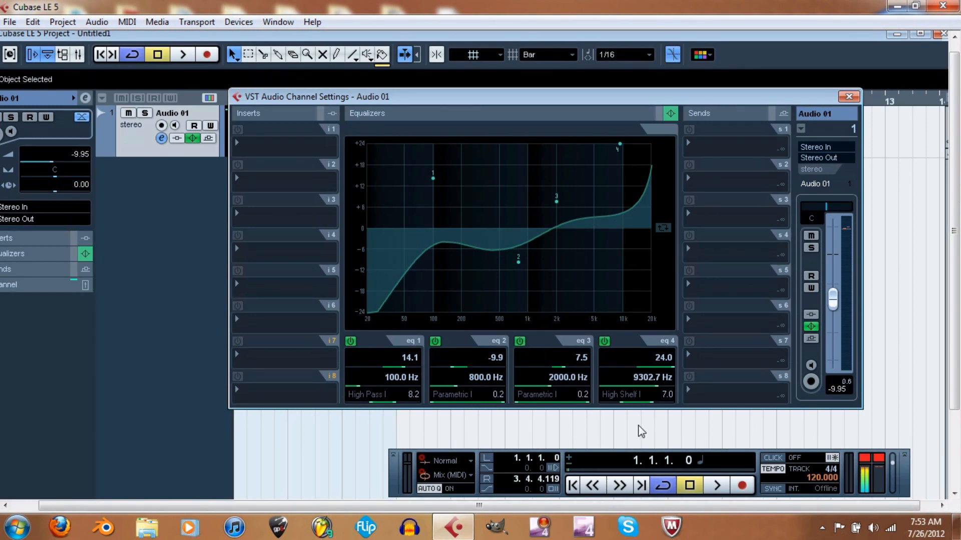
{"action": "left_click", "coordinate": [715, 485]}
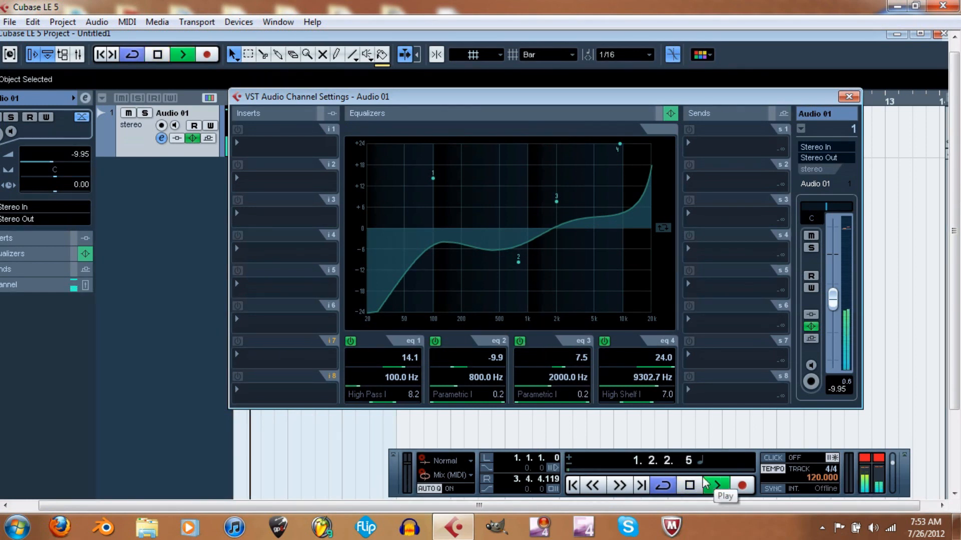
Boost EQ band 3 to 11 dB at 2057 Hz, then toggle the Equalizers bypass off and on
{"action": "left_click", "coordinate": [715, 485]}
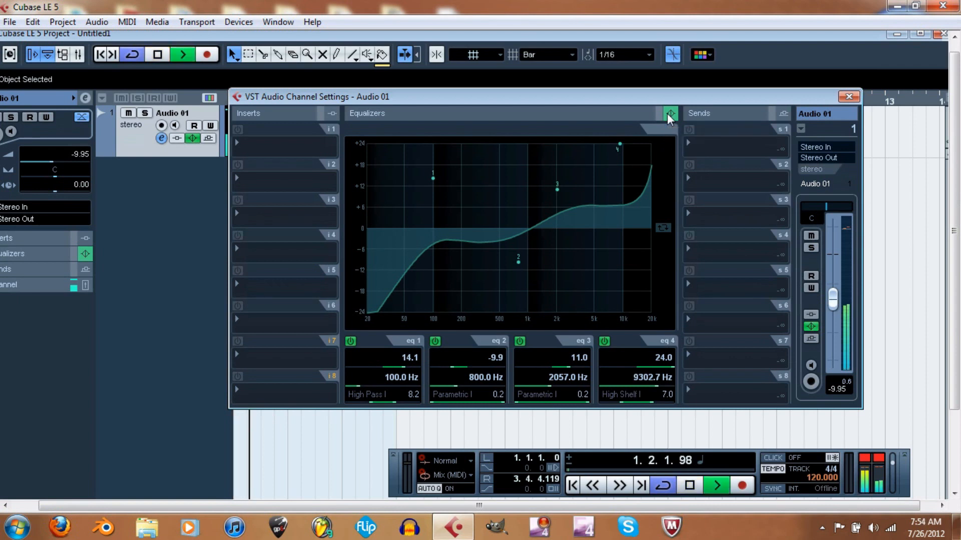
{"action": "left_click", "coordinate": [670, 114]}
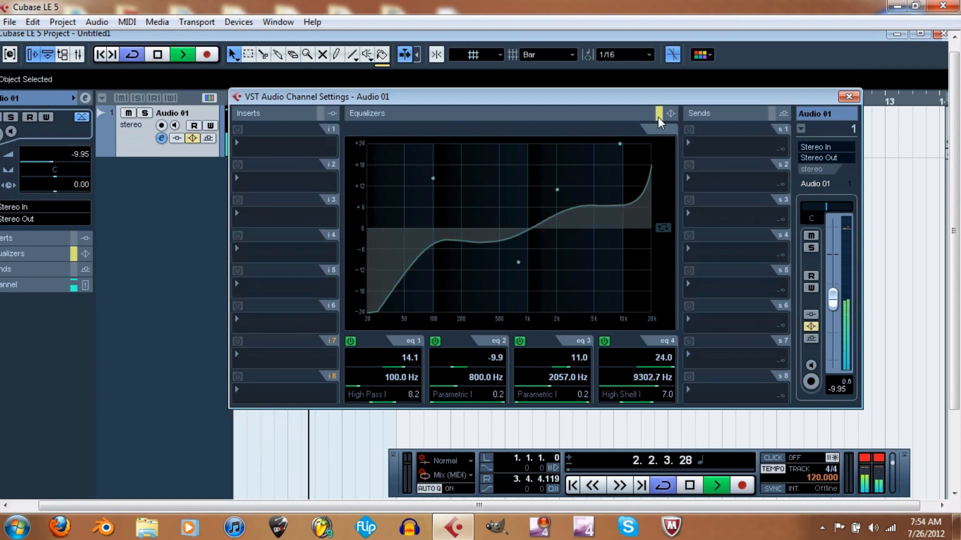
{"action": "mouse_move", "coordinate": [661, 119]}
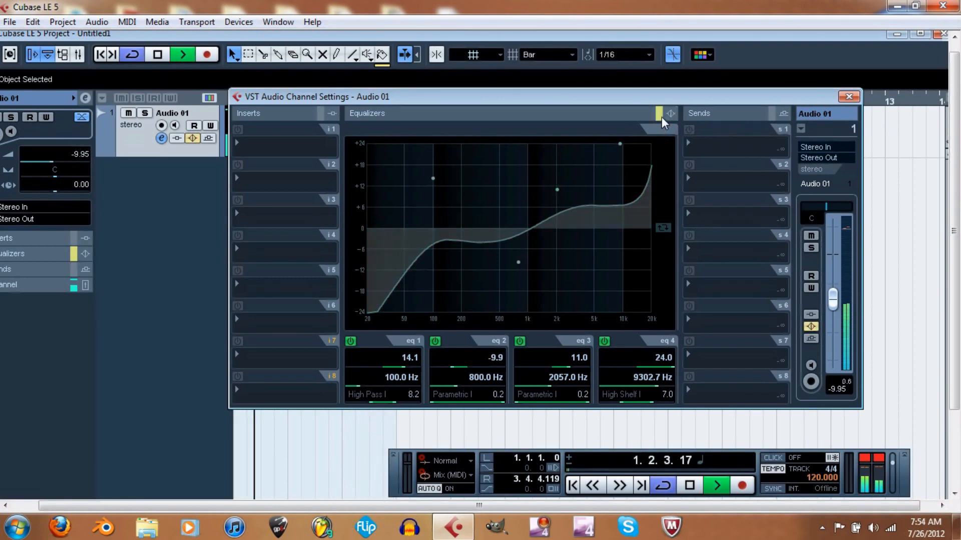
{"action": "left_click", "coordinate": [669, 114]}
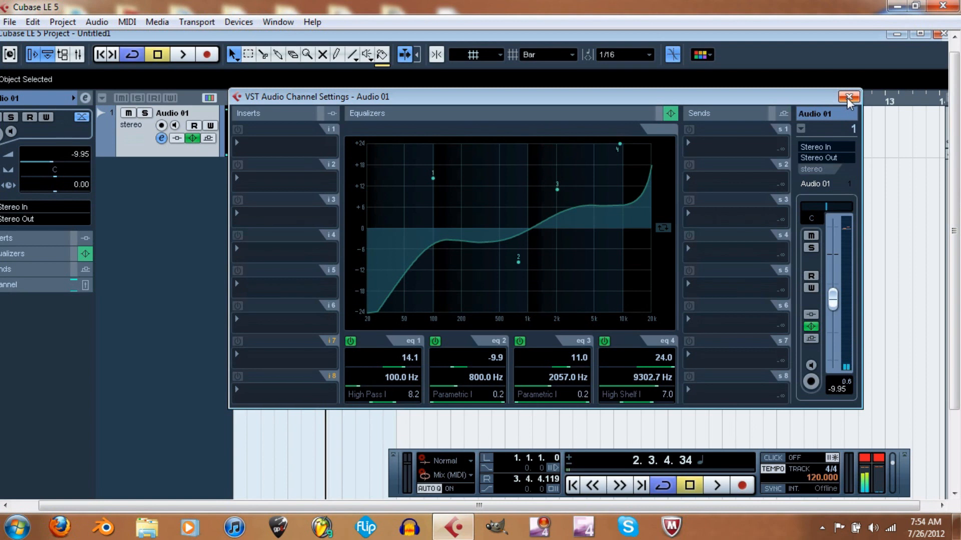
Close the channel settings window and bypass EQ from the Audio 01 track's EQ button
{"action": "left_click", "coordinate": [848, 96]}
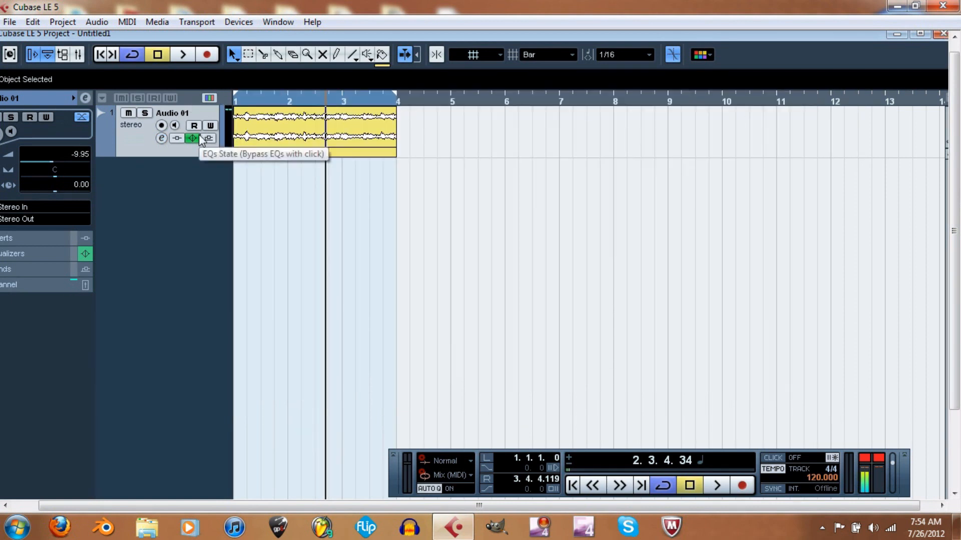
{"action": "mouse_move", "coordinate": [240, 141]}
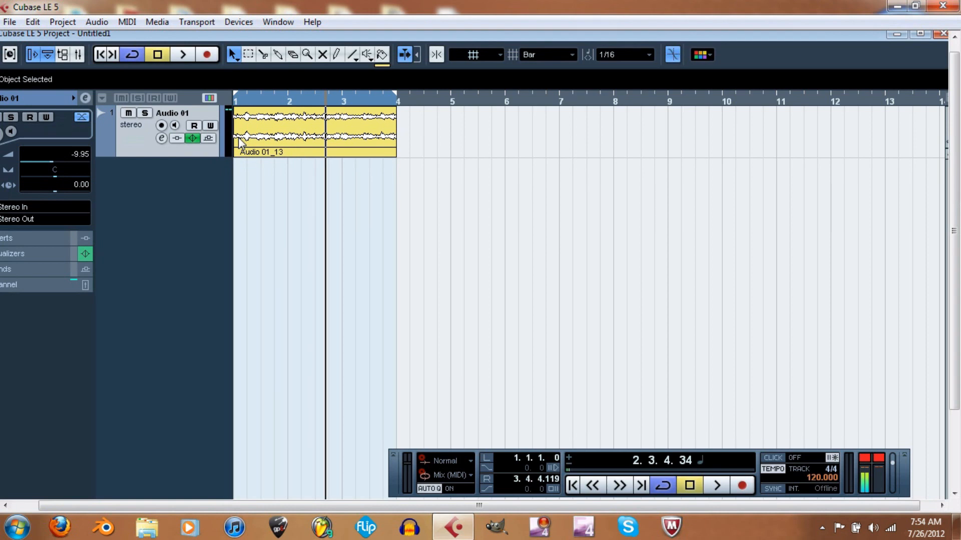
{"action": "mouse_move", "coordinate": [192, 138]}
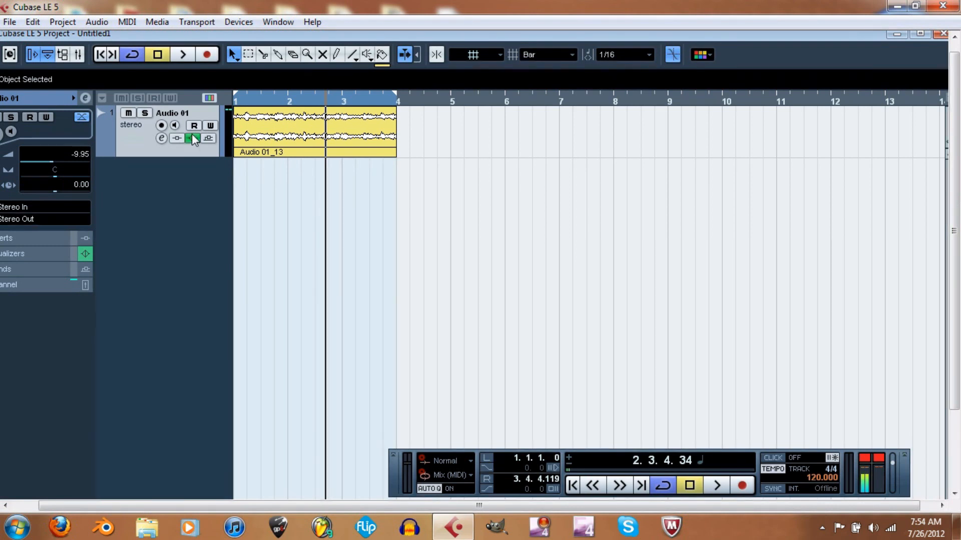
{"action": "left_click", "coordinate": [193, 138]}
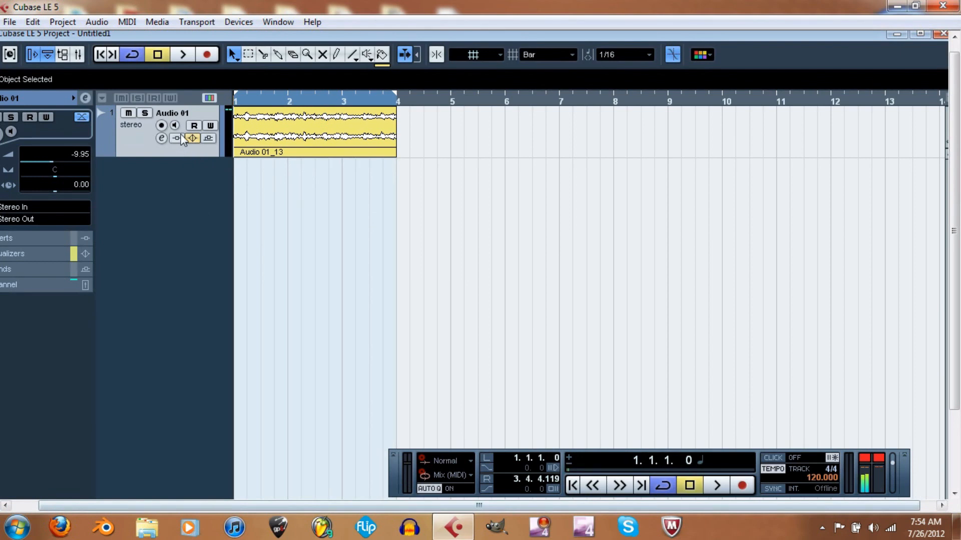
{"action": "mouse_move", "coordinate": [211, 142]}
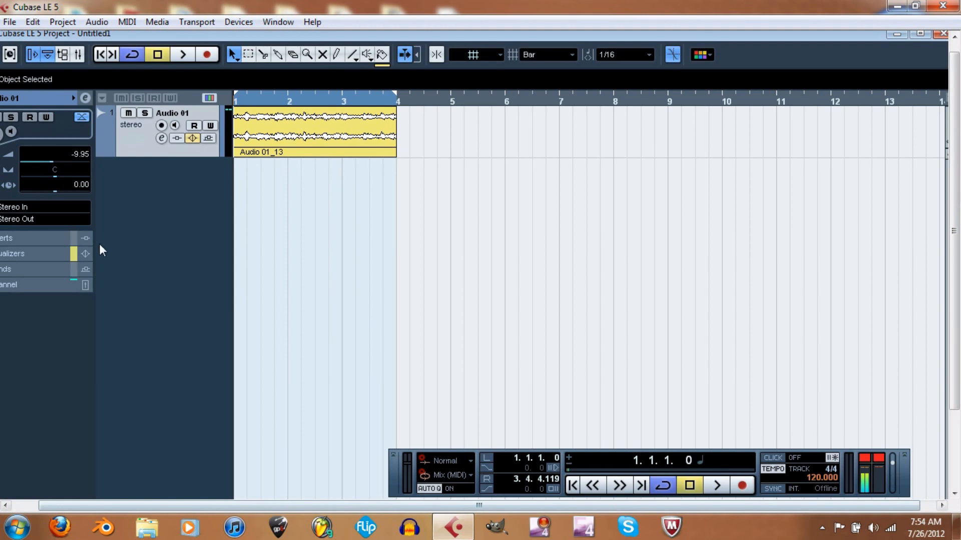
{"action": "mouse_move", "coordinate": [55, 257]}
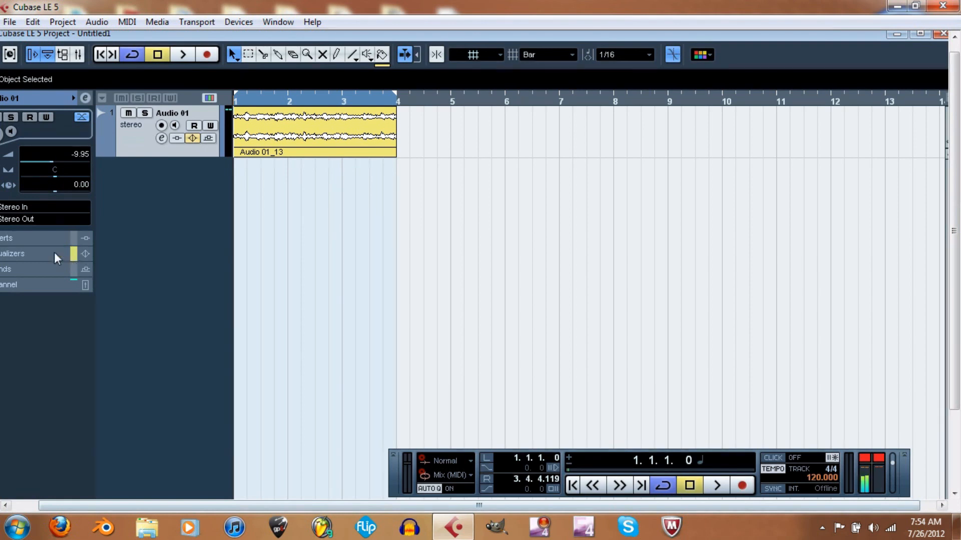
Power off Audio 01's EQ bands in the Inspector's Equalizers section, including band 4
{"action": "left_click", "coordinate": [12, 254]}
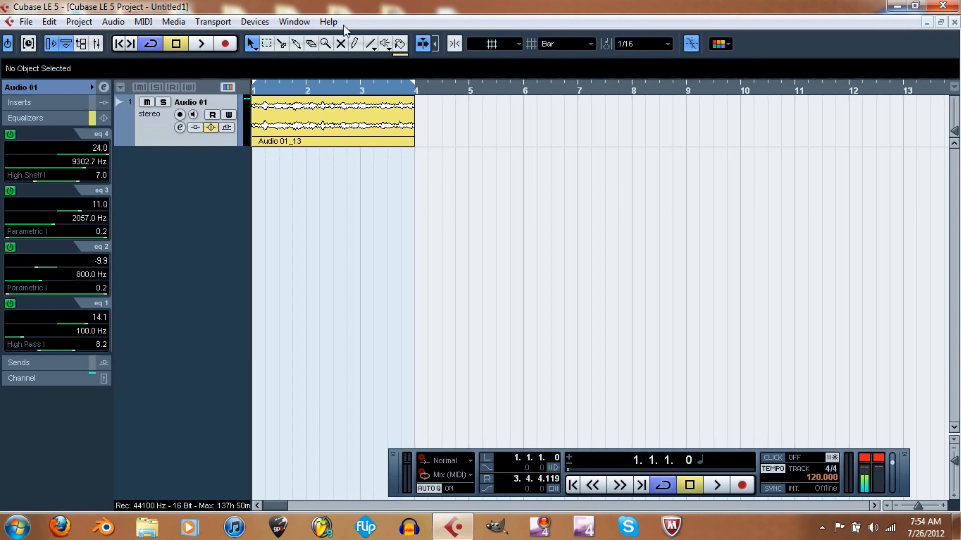
{"action": "mouse_move", "coordinate": [254, 34]}
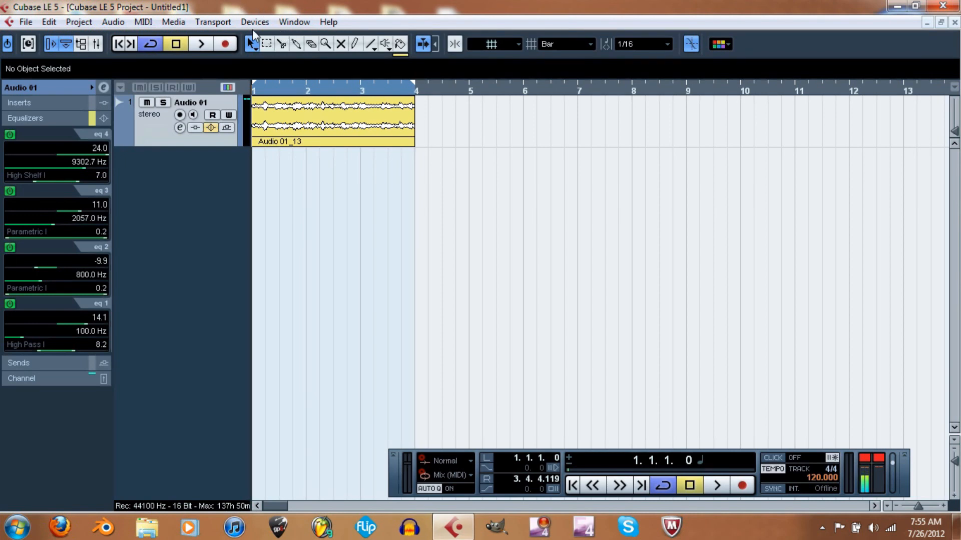
{"action": "mouse_move", "coordinate": [945, 29]}
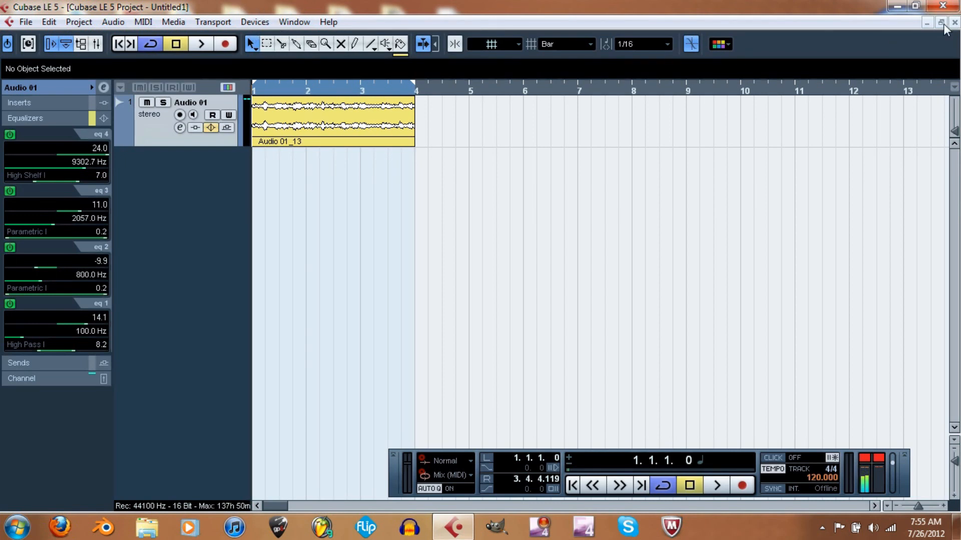
{"action": "mouse_move", "coordinate": [944, 23]}
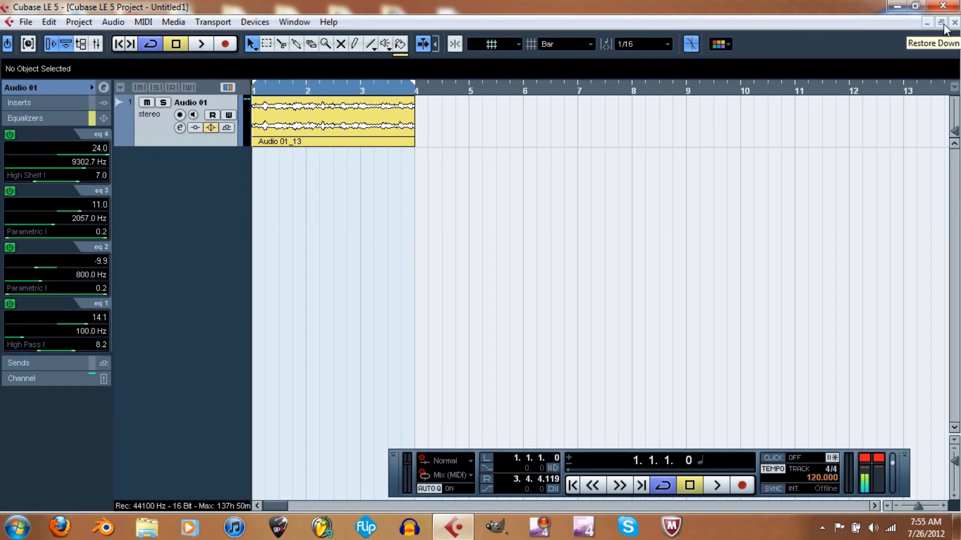
{"action": "left_click", "coordinate": [9, 134]}
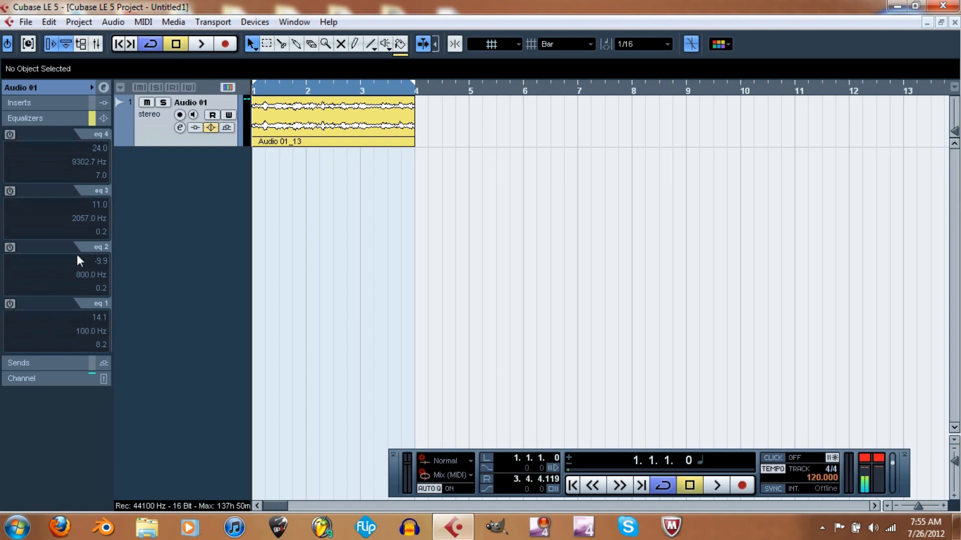
{"action": "left_click", "coordinate": [25, 118]}
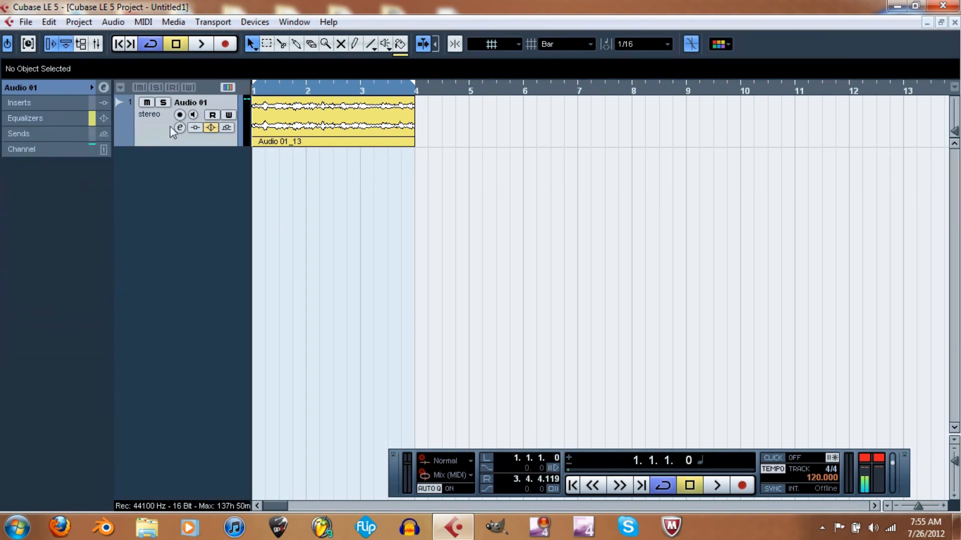
{"action": "mouse_move", "coordinate": [210, 128]}
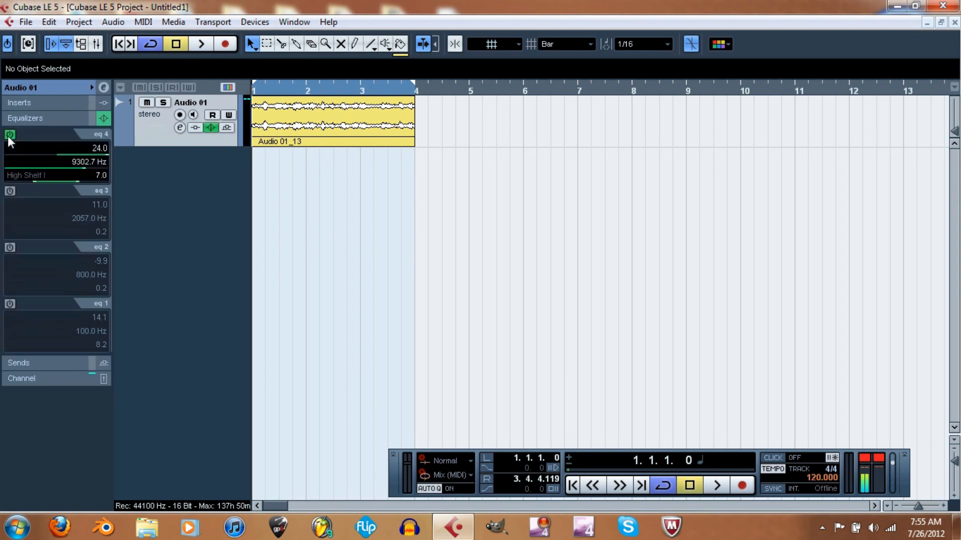
{"action": "left_click", "coordinate": [9, 134]}
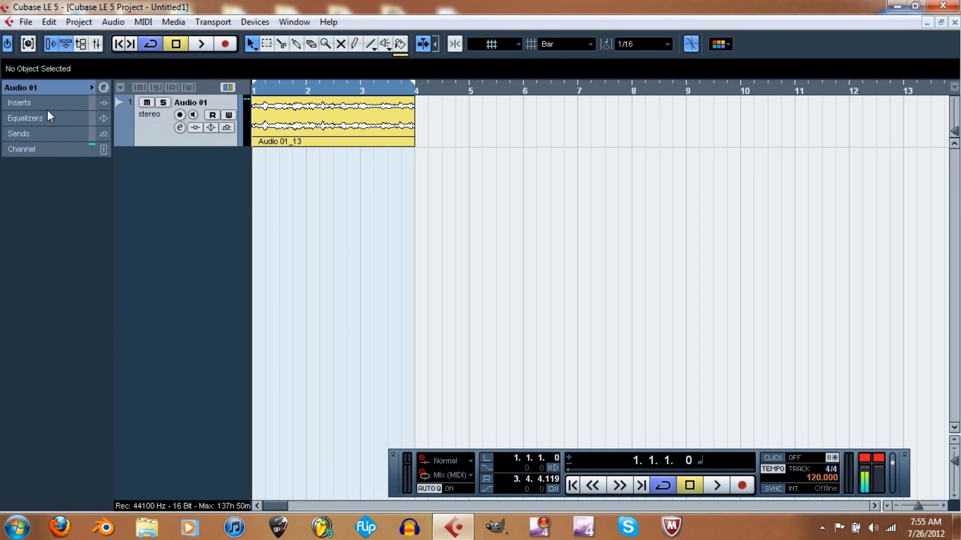
{"action": "mouse_move", "coordinate": [55, 109]}
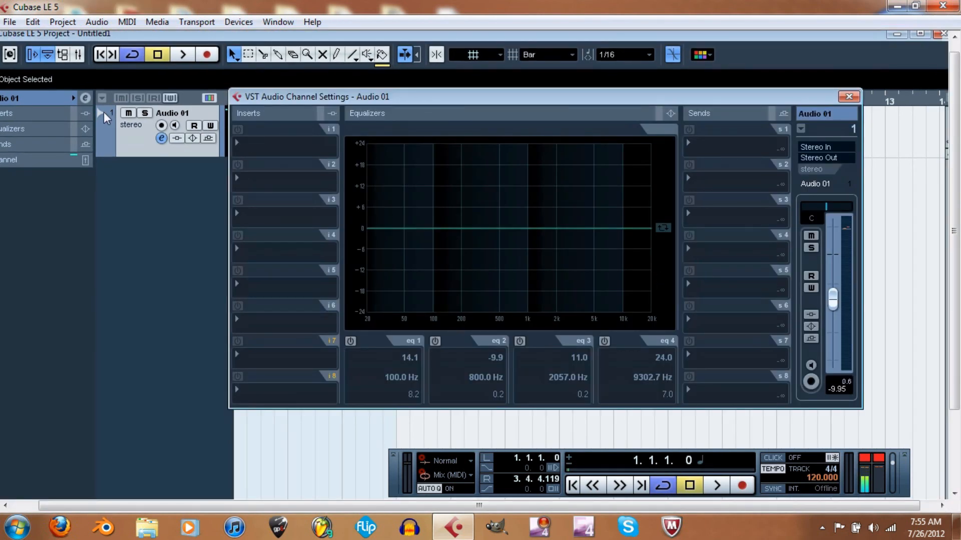
{"action": "mouse_move", "coordinate": [85, 60]}
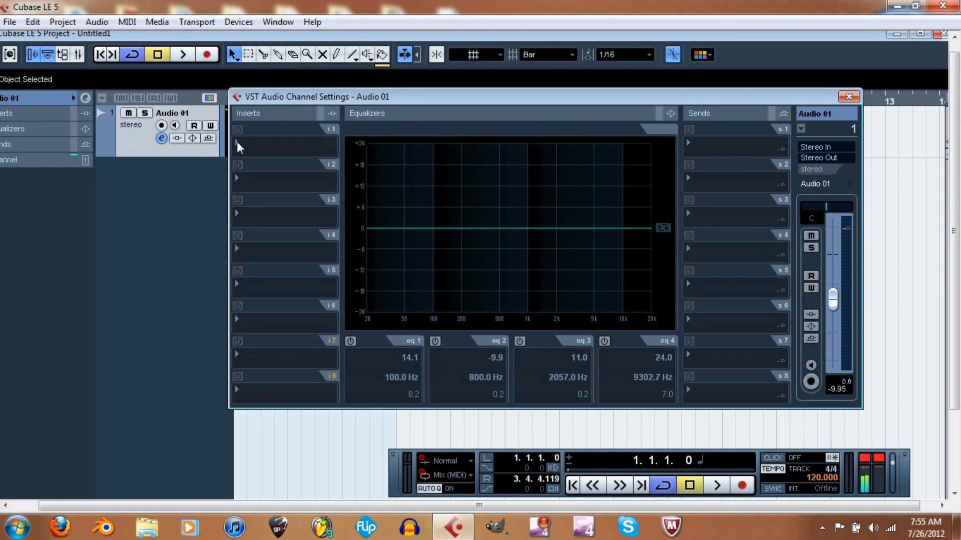
{"action": "mouse_move", "coordinate": [432, 196]}
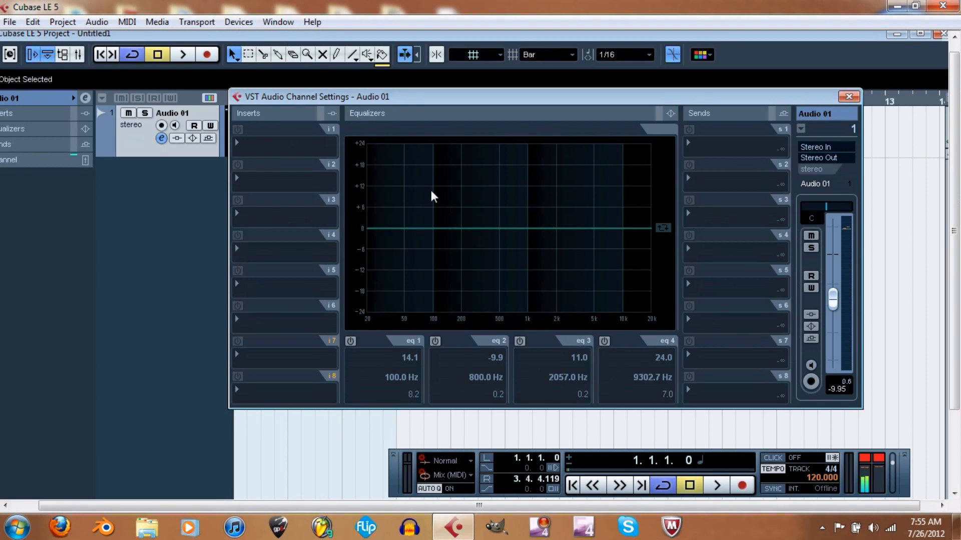
{"action": "mouse_move", "coordinate": [41, 130]}
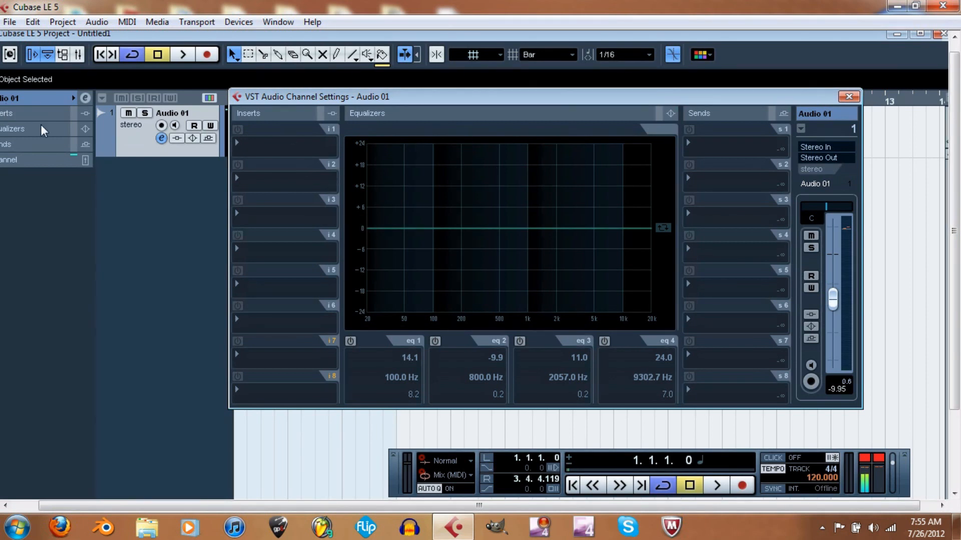
{"action": "mouse_move", "coordinate": [41, 115]}
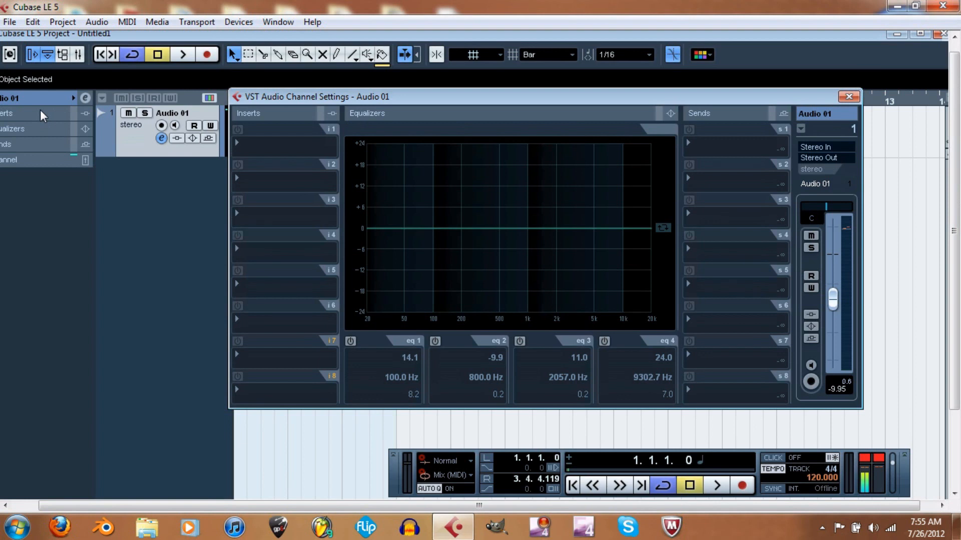
{"action": "mouse_move", "coordinate": [33, 134]}
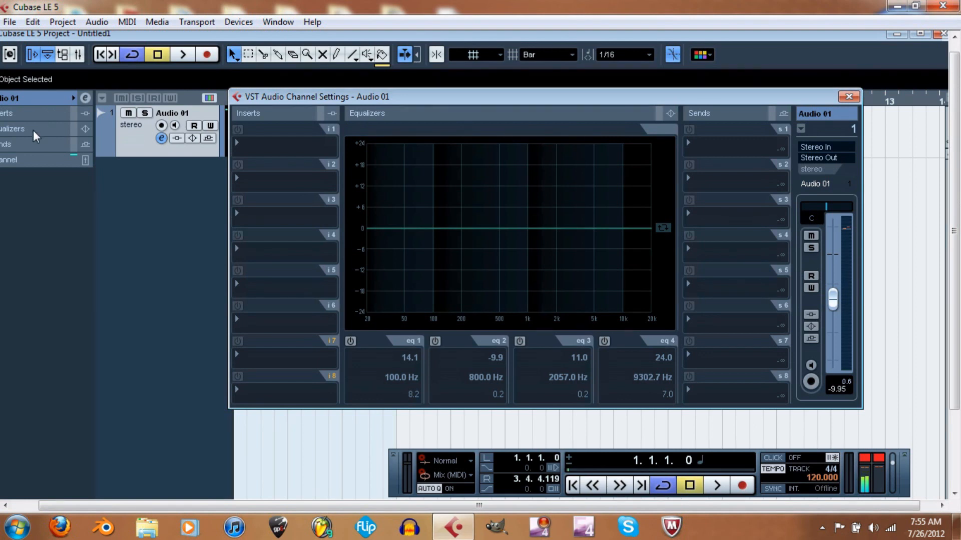
{"action": "mouse_move", "coordinate": [564, 232]}
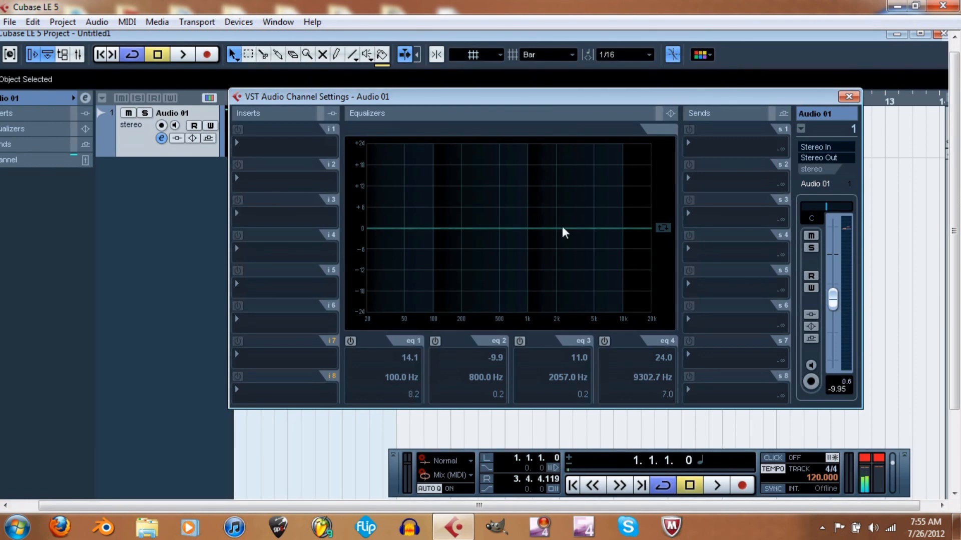
{"action": "mouse_move", "coordinate": [590, 233]}
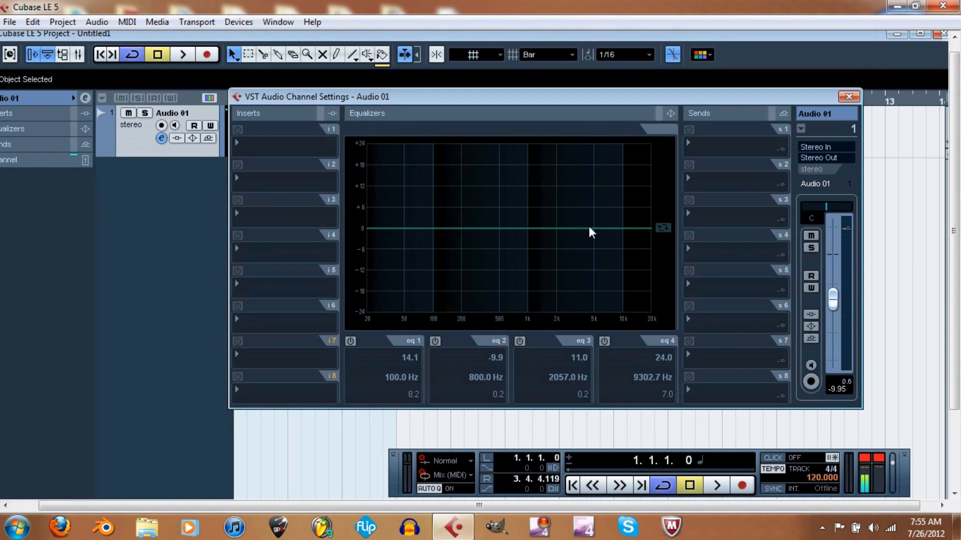
{"action": "mouse_move", "coordinate": [844, 109]}
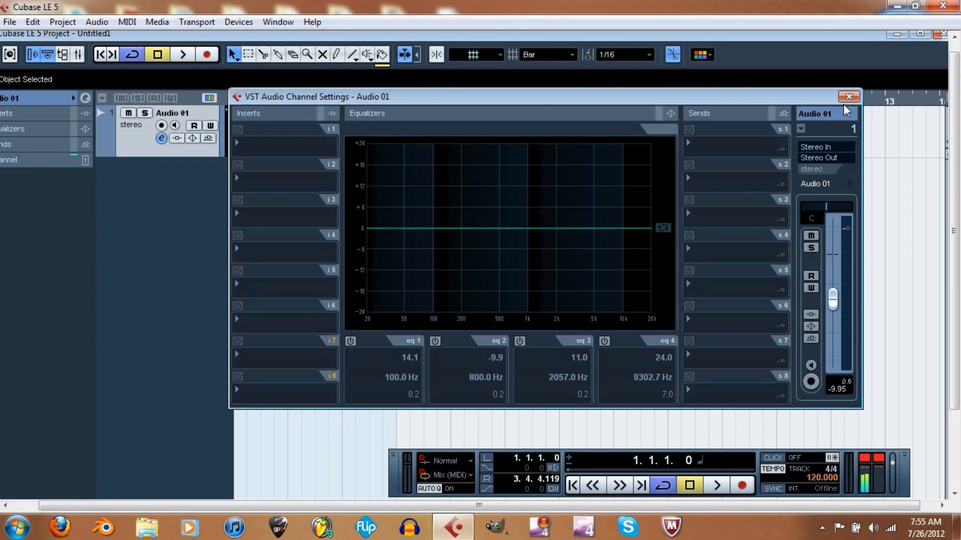
{"action": "mouse_move", "coordinate": [848, 98]}
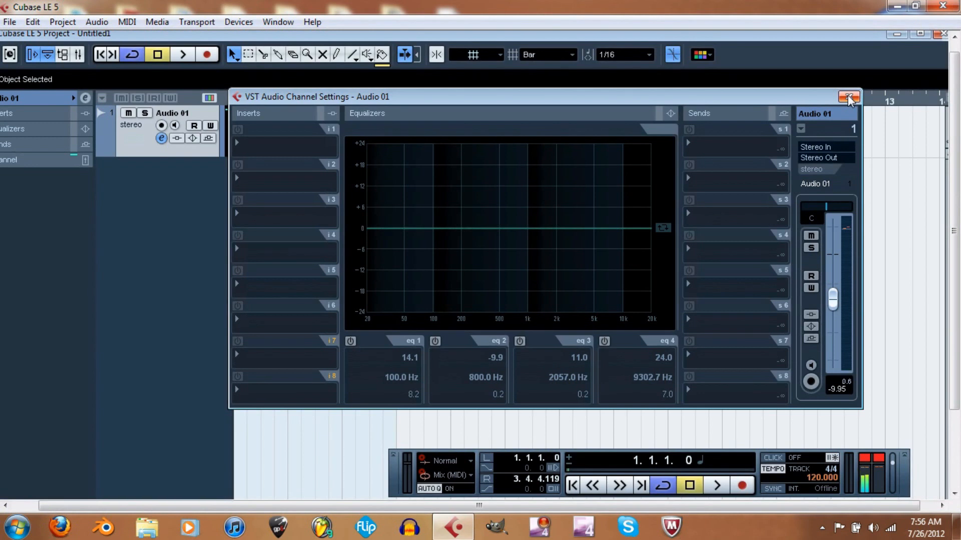
{"action": "mouse_move", "coordinate": [912, 373]}
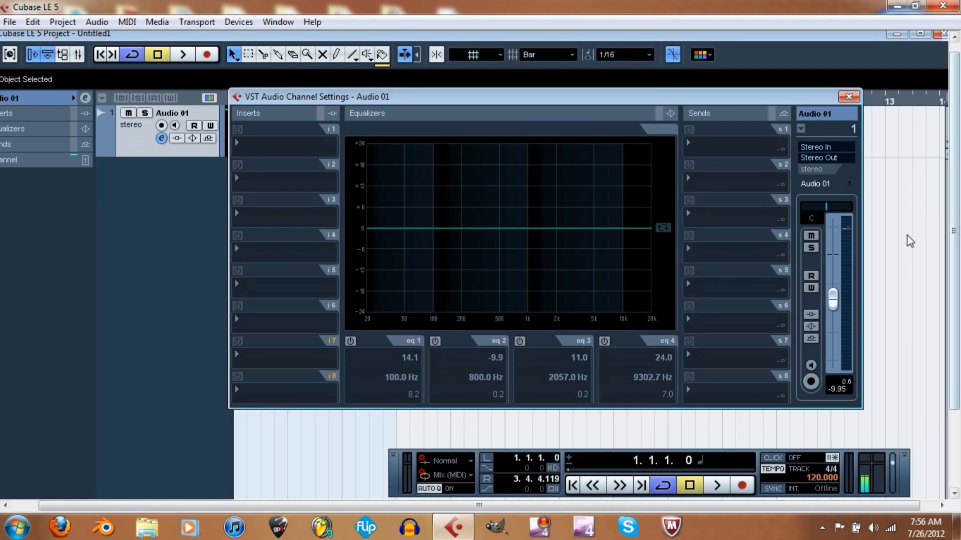
{"action": "mouse_move", "coordinate": [827, 114]}
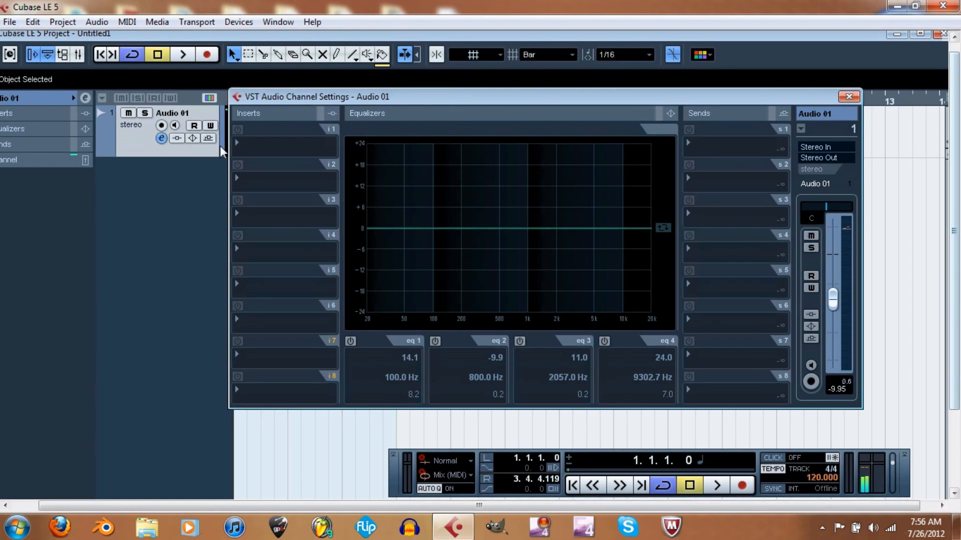
{"action": "mouse_move", "coordinate": [238, 146]}
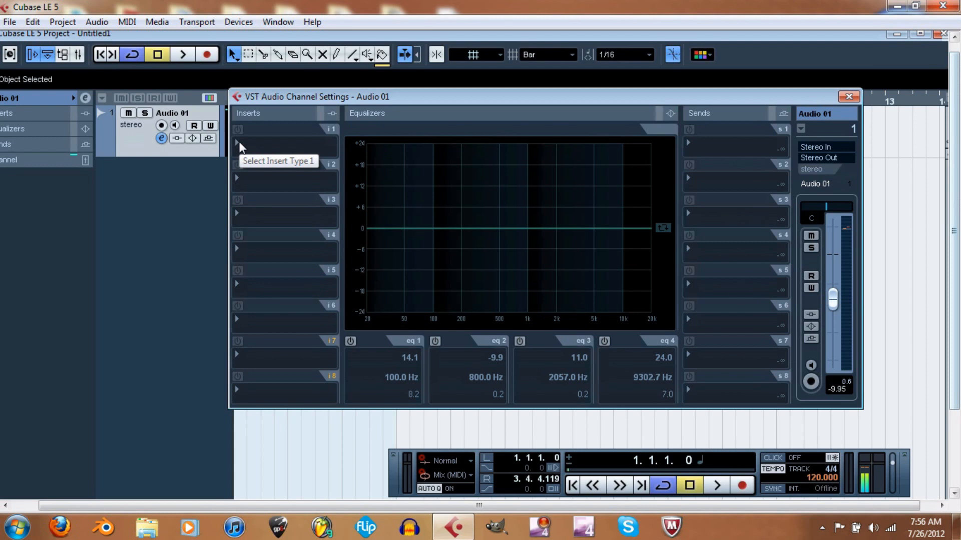
{"action": "mouse_move", "coordinate": [238, 129]}
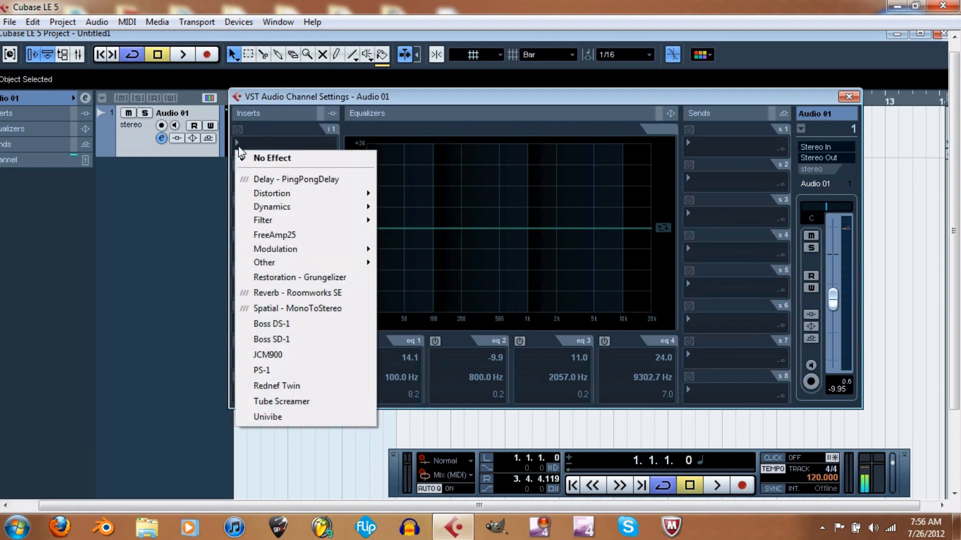
{"action": "mouse_move", "coordinate": [309, 179]}
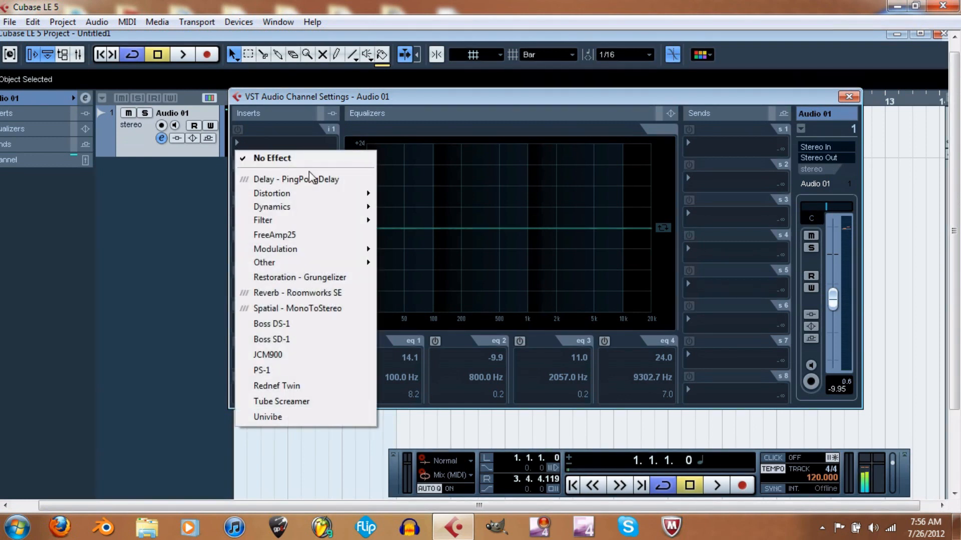
{"action": "mouse_move", "coordinate": [314, 179]}
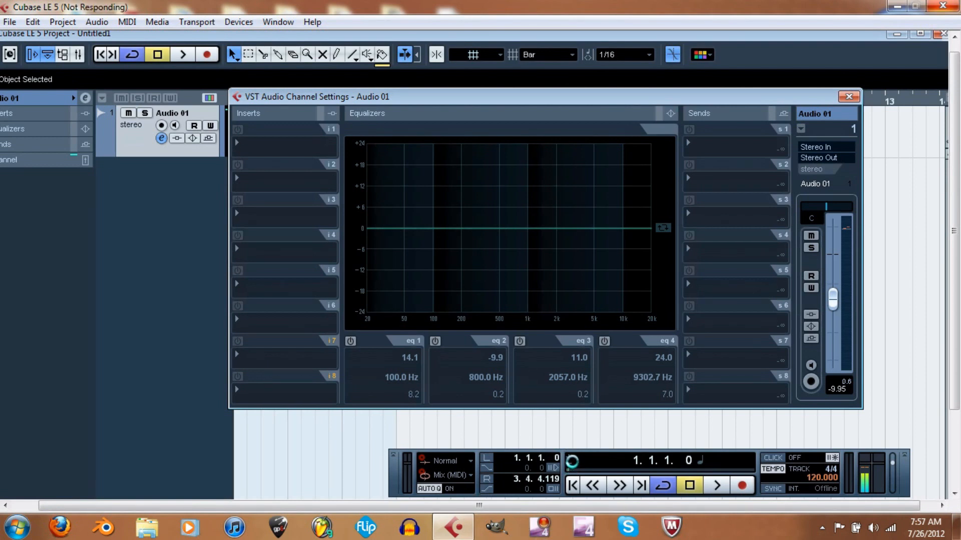
Load PingPongDelay into insert slot 1 and audition it
{"action": "left_click", "coordinate": [282, 145]}
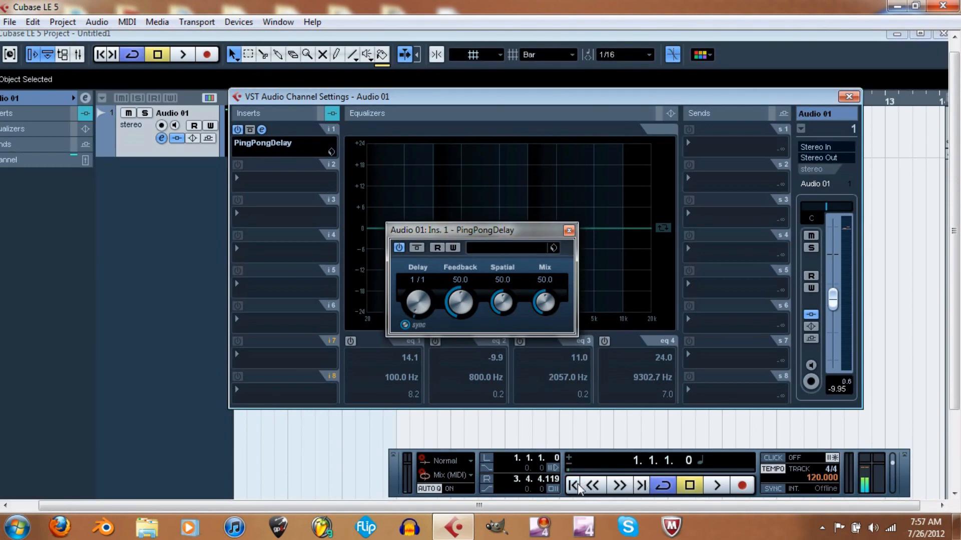
{"action": "mouse_move", "coordinate": [715, 485]}
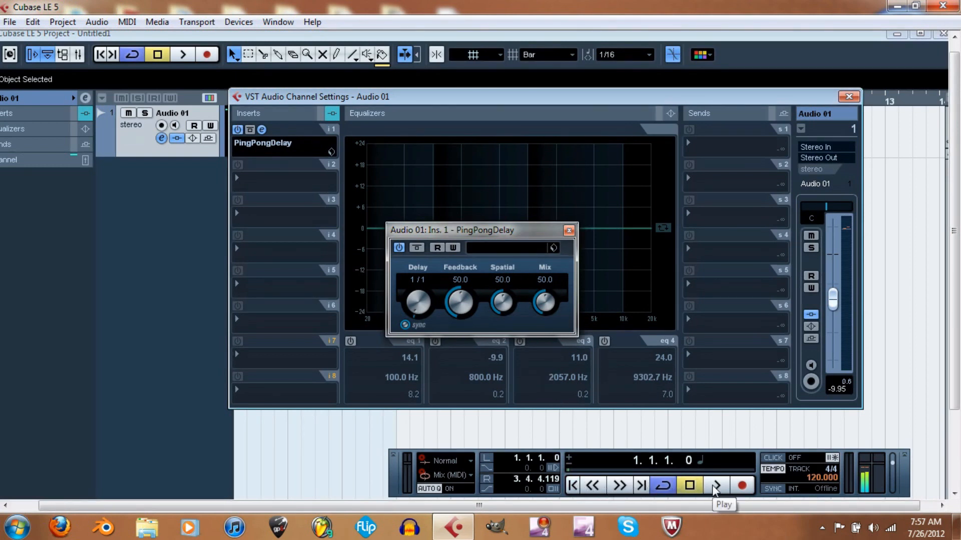
{"action": "left_click", "coordinate": [715, 485]}
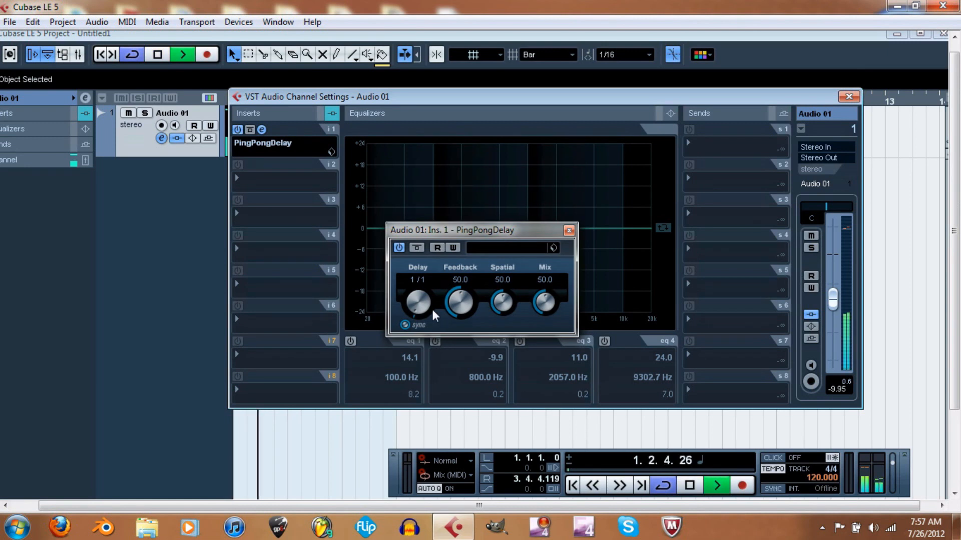
{"action": "left_click", "coordinate": [689, 485]}
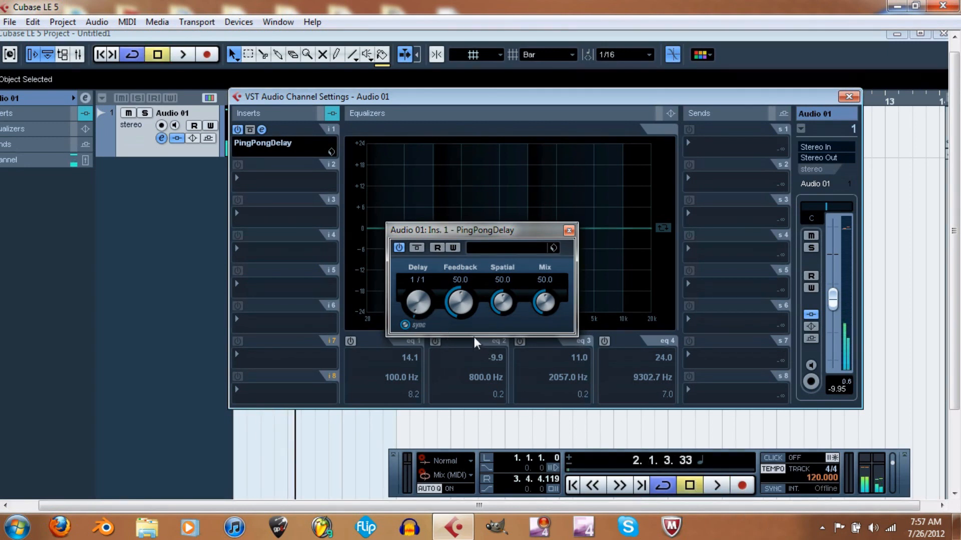
{"action": "mouse_move", "coordinate": [439, 323]}
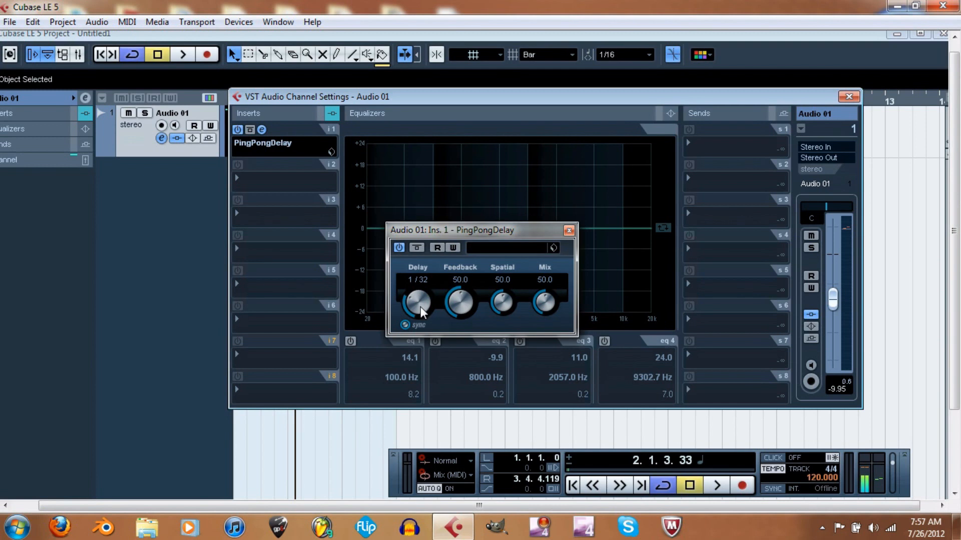
Set the delay to 1/16 T, audition it, and close the PingPongDelay panel
{"action": "left_click", "coordinate": [715, 485]}
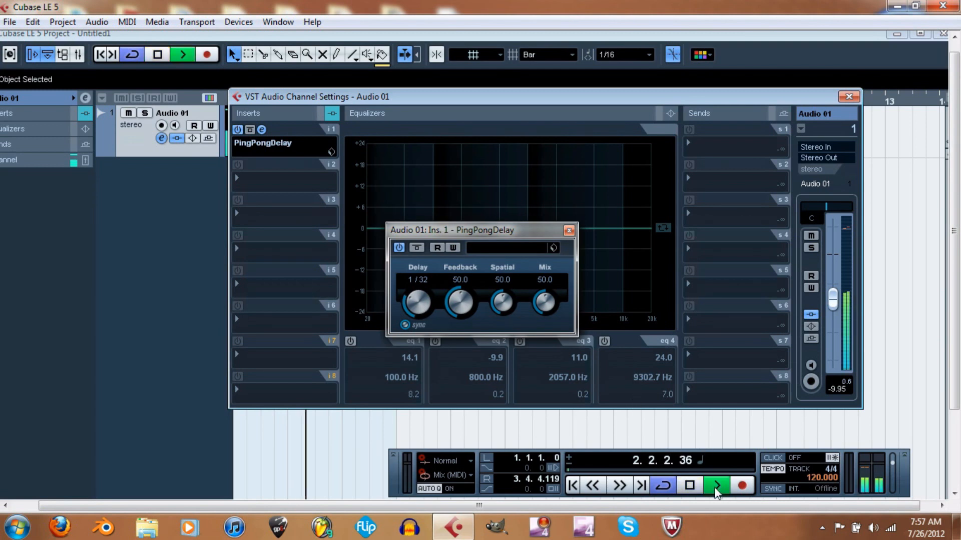
{"action": "left_click", "coordinate": [716, 485]}
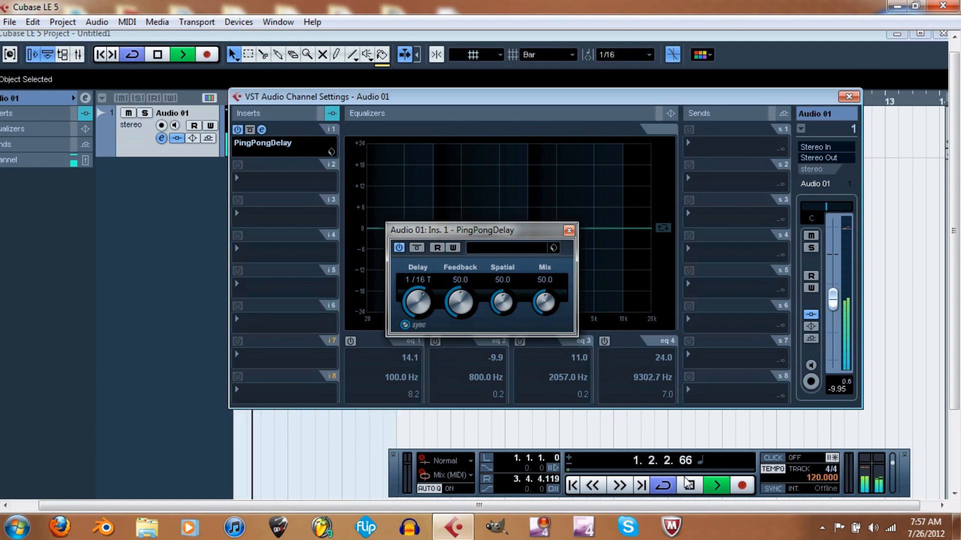
{"action": "left_click", "coordinate": [690, 485]}
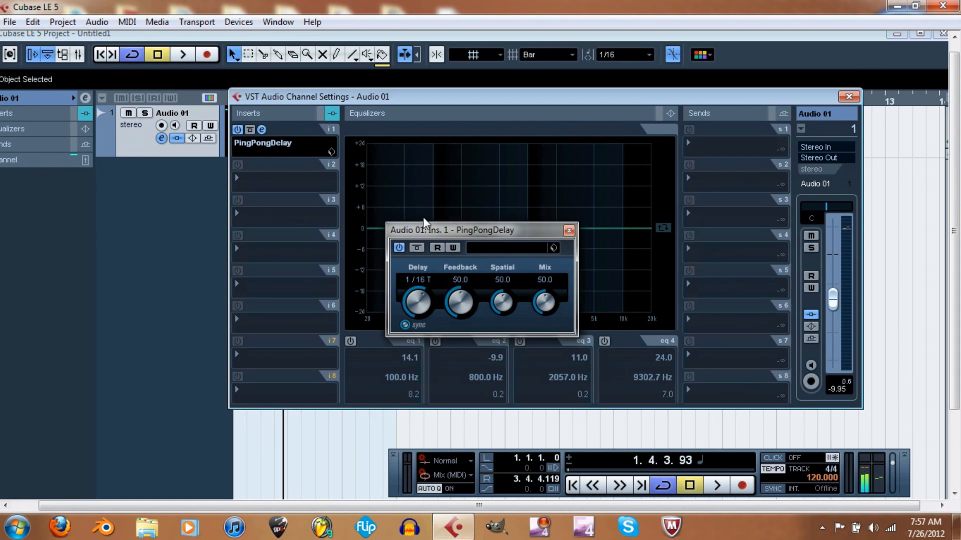
{"action": "mouse_move", "coordinate": [467, 222]}
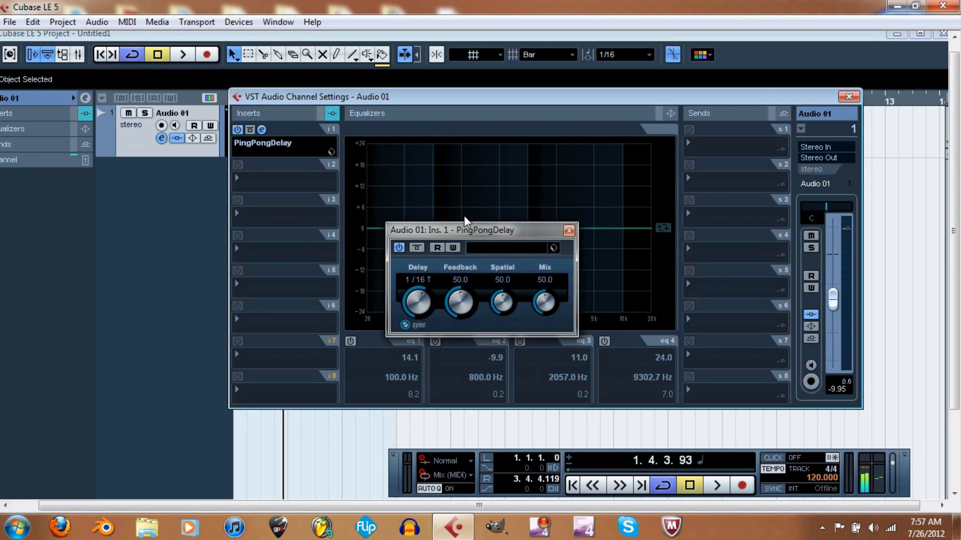
{"action": "left_click", "coordinate": [567, 230]}
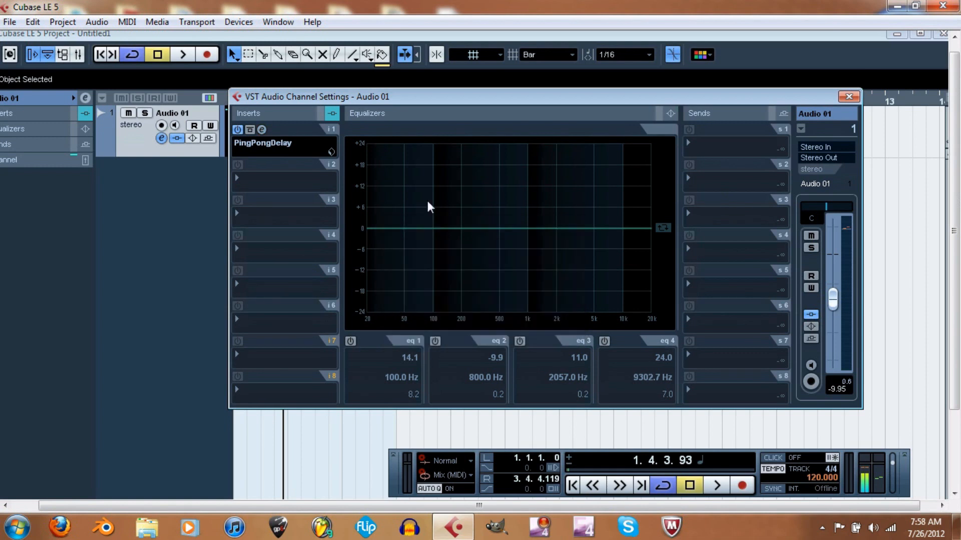
Pick Reverb > Roomworks SE from insert slot 1's effect list in place of PingPongDelay
{"action": "left_click", "coordinate": [263, 145]}
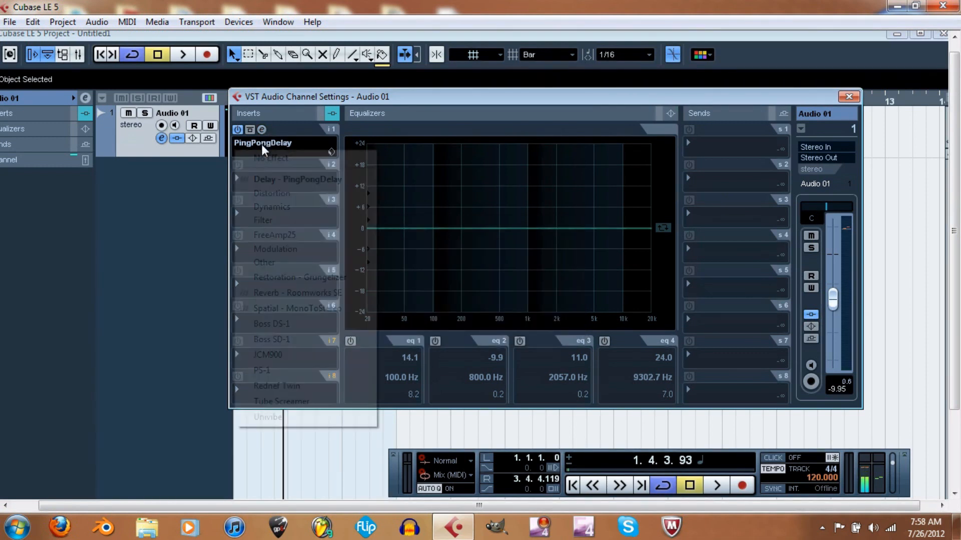
{"action": "mouse_move", "coordinate": [297, 292]}
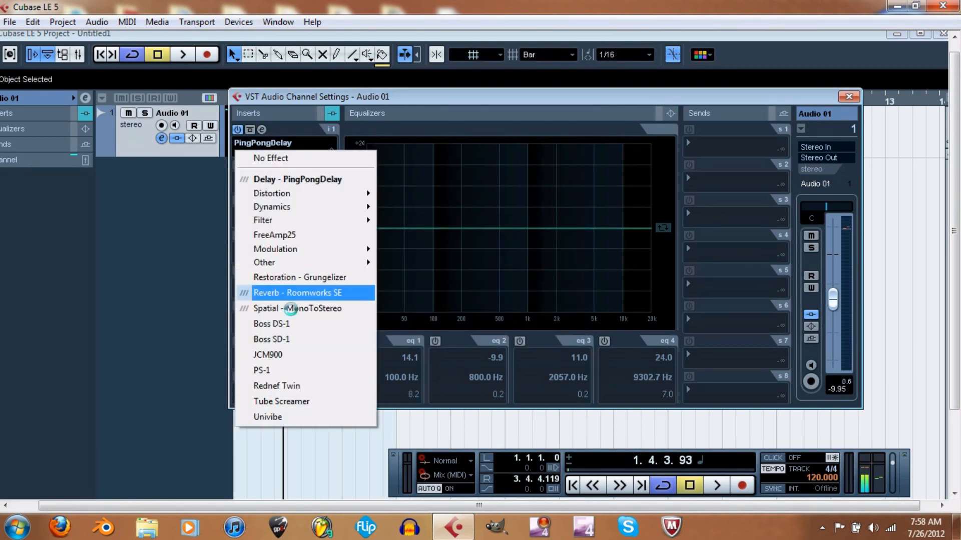
{"action": "mouse_move", "coordinate": [311, 300]}
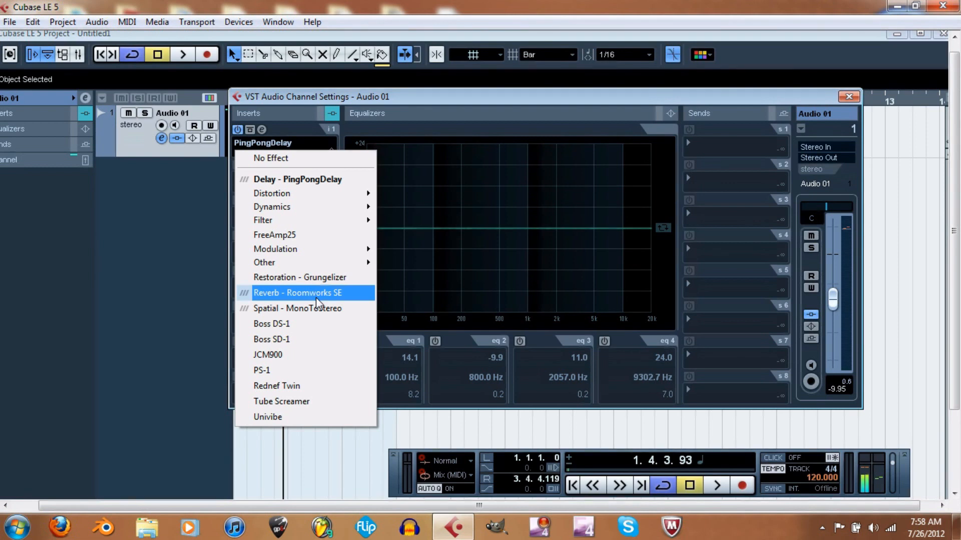
{"action": "mouse_move", "coordinate": [279, 298]}
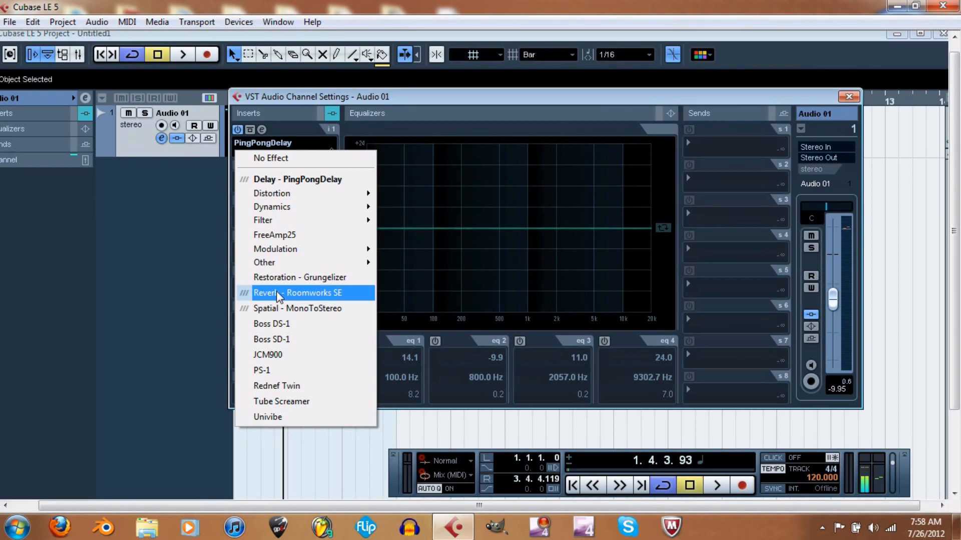
{"action": "mouse_move", "coordinate": [283, 302]}
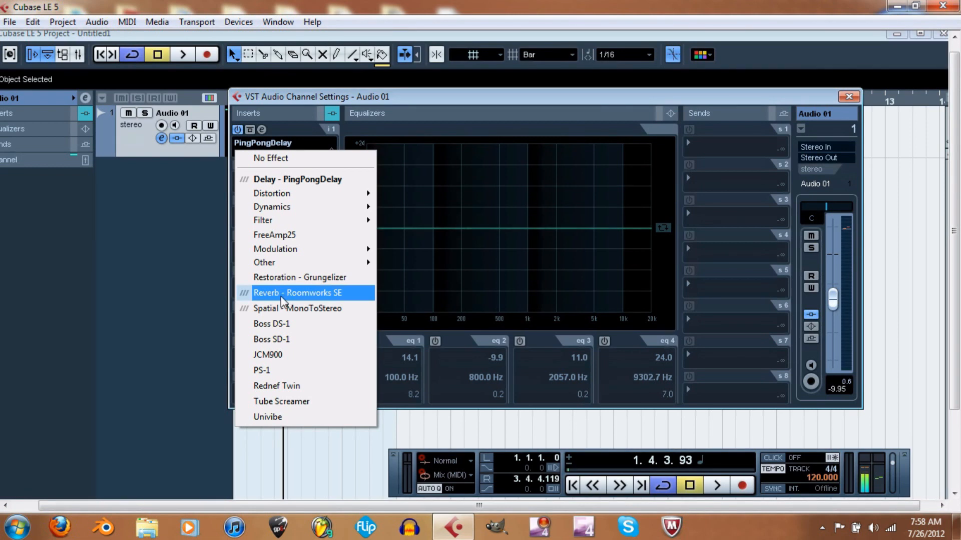
{"action": "mouse_move", "coordinate": [302, 277]}
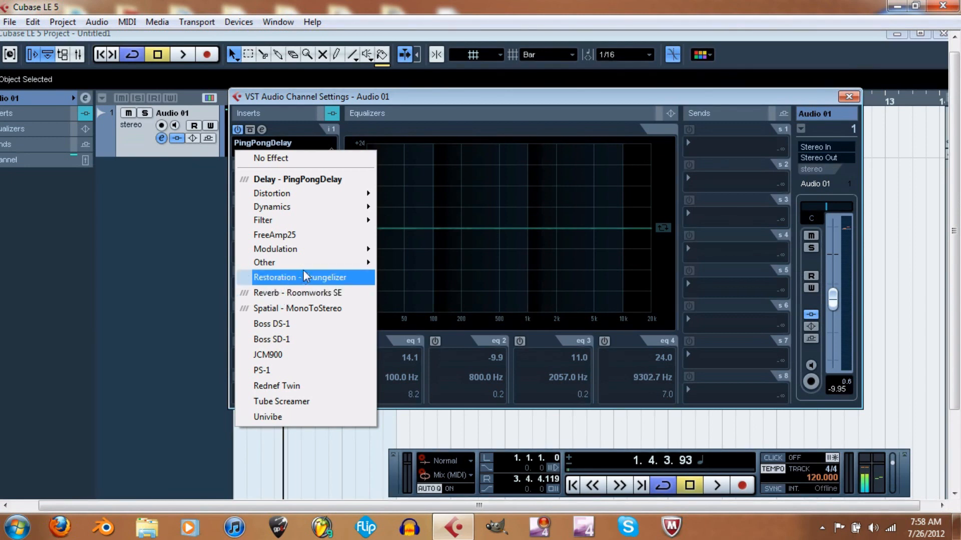
{"action": "mouse_move", "coordinate": [275, 249]}
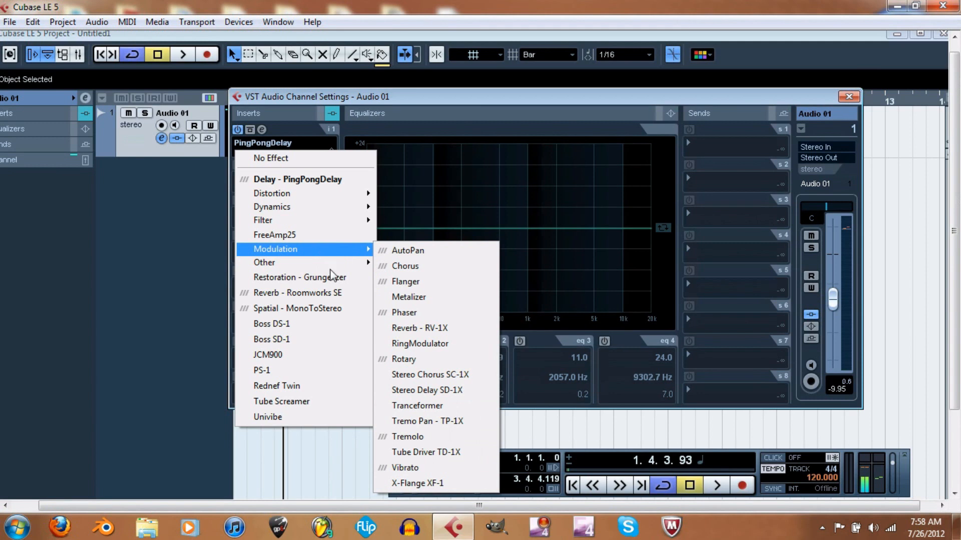
{"action": "mouse_move", "coordinate": [297, 293]}
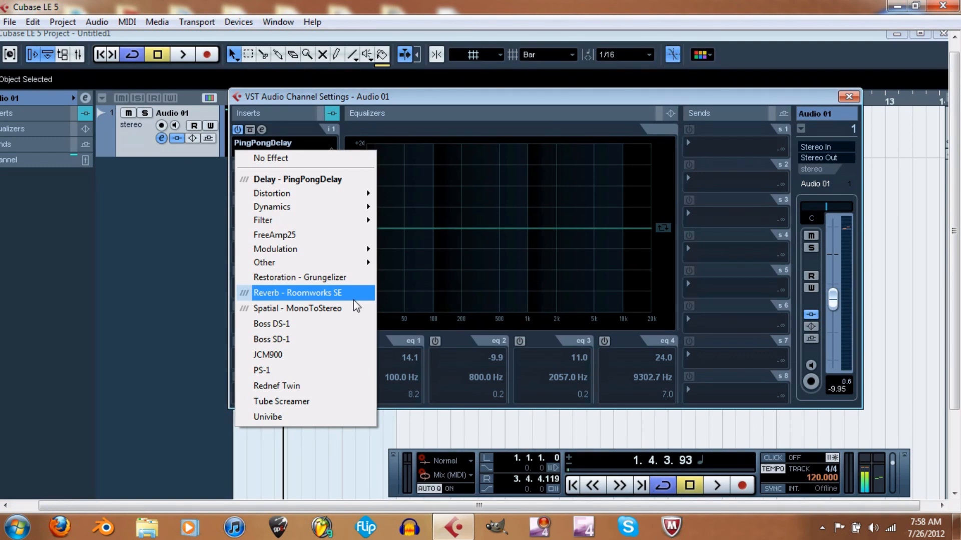
{"action": "left_click", "coordinate": [298, 292]}
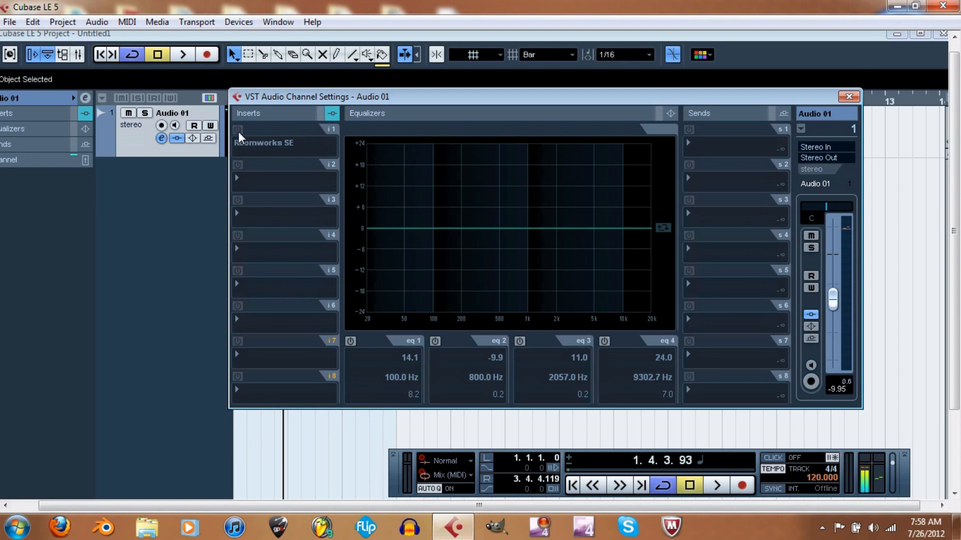
{"action": "mouse_move", "coordinate": [284, 158]}
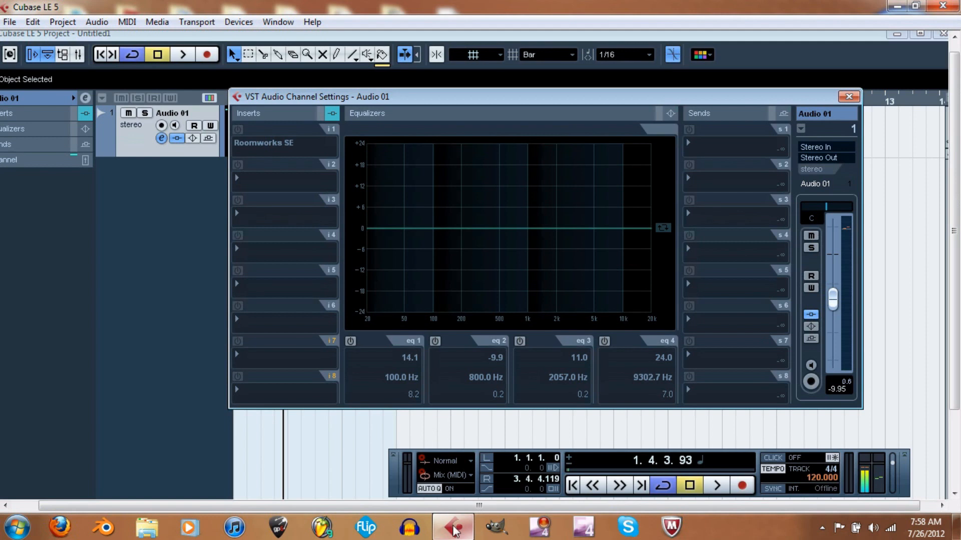
Tune Roomworks SE to 11.44 reverb time and 56 mix, audition it, and close the editor
{"action": "left_click", "coordinate": [264, 142]}
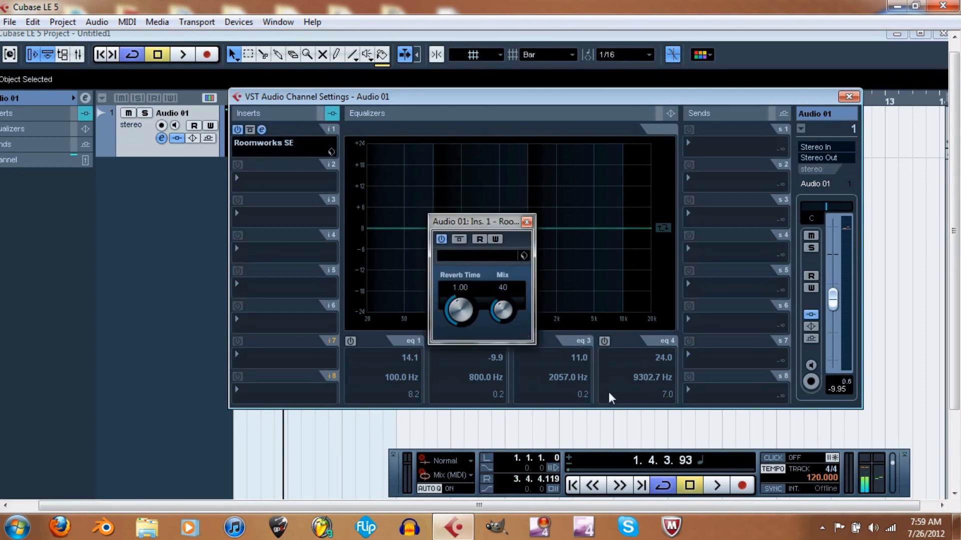
{"action": "left_click", "coordinate": [181, 54]}
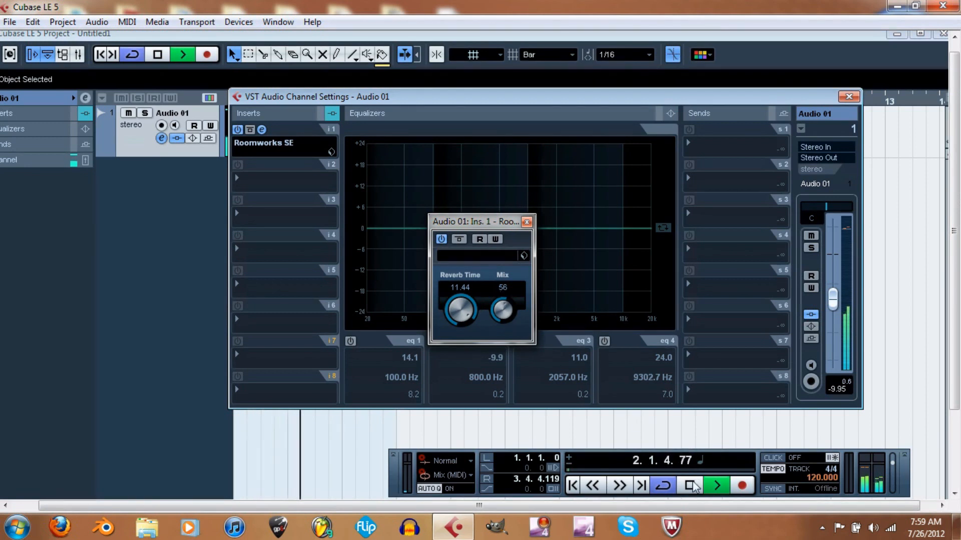
{"action": "left_click", "coordinate": [715, 486]}
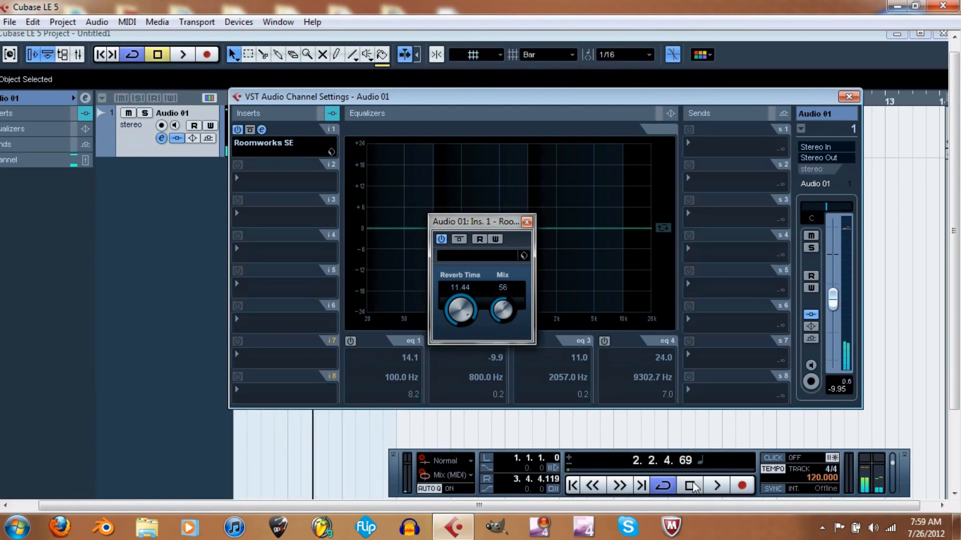
{"action": "left_click", "coordinate": [690, 485]}
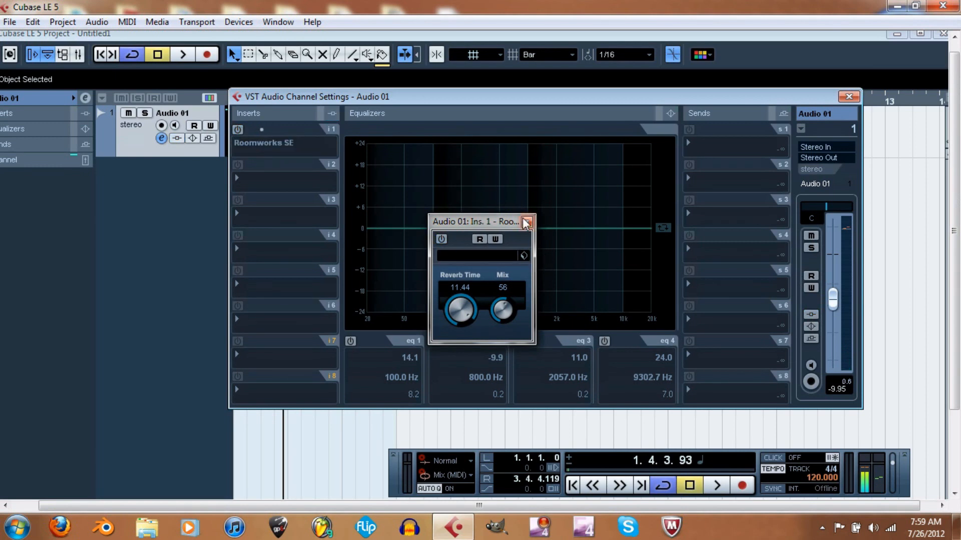
{"action": "mouse_move", "coordinate": [526, 223]}
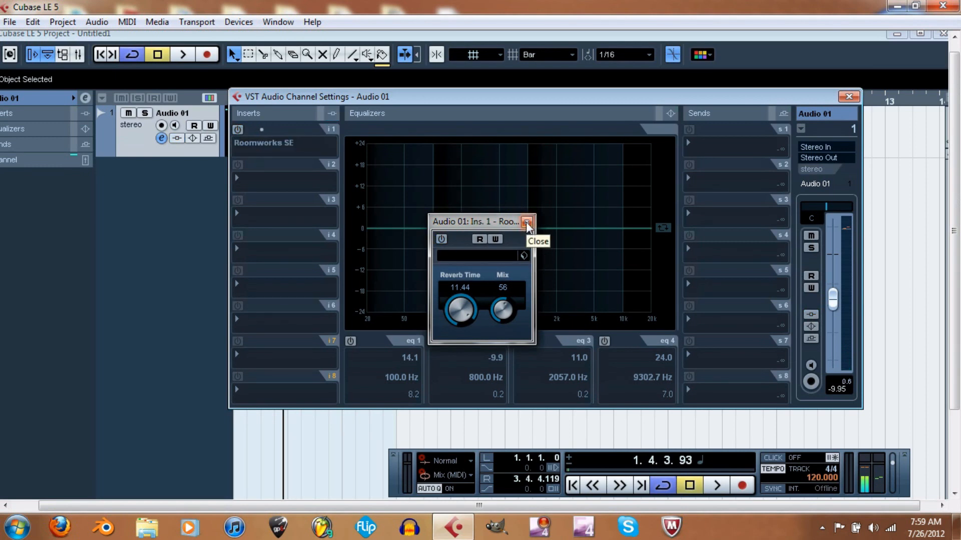
{"action": "left_click", "coordinate": [525, 221]}
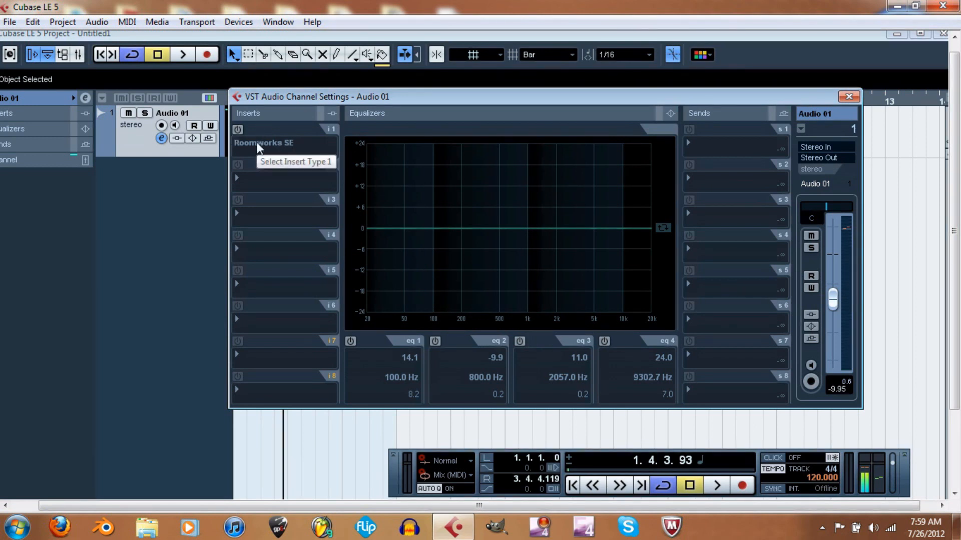
Open insert slot 1's effect menu and browse the Distortion submenu
{"action": "left_click", "coordinate": [264, 142]}
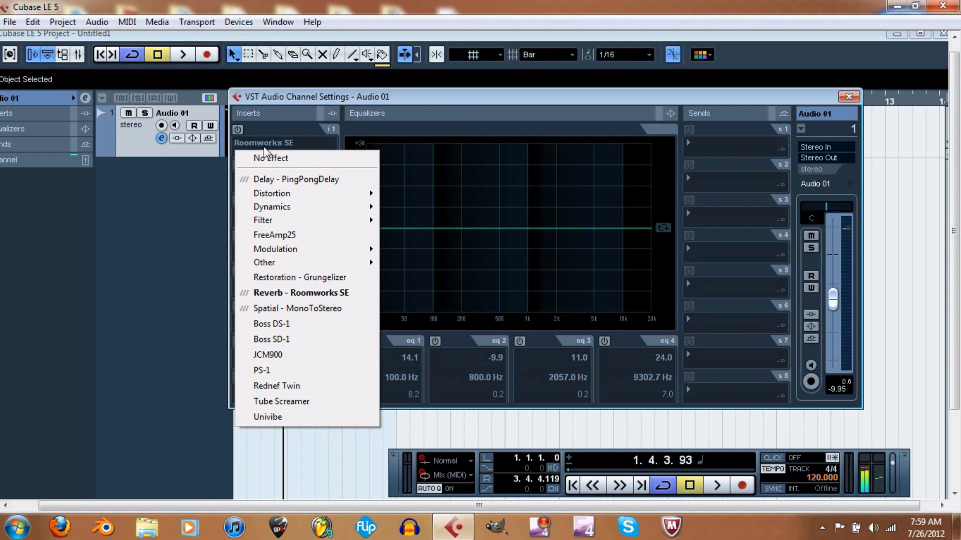
{"action": "mouse_move", "coordinate": [305, 308]}
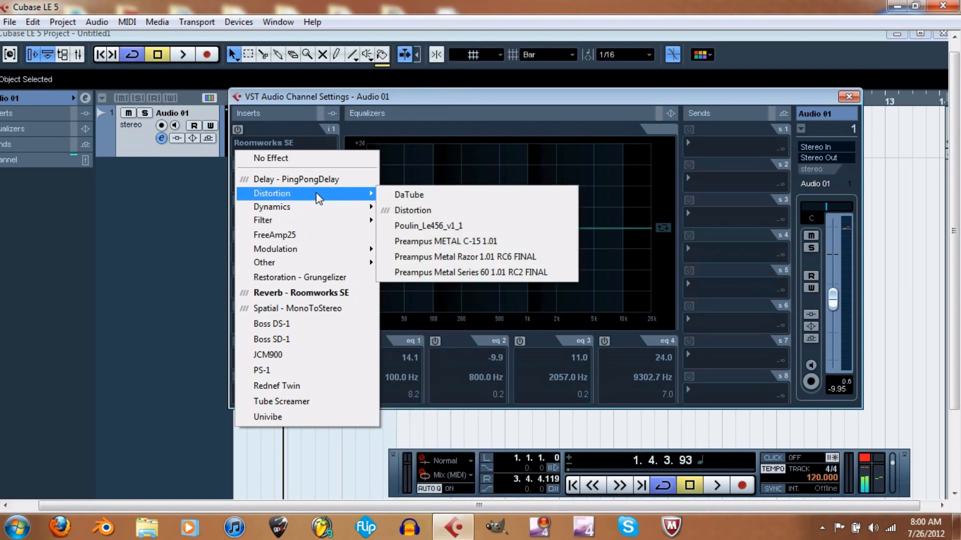
{"action": "mouse_move", "coordinate": [409, 194]}
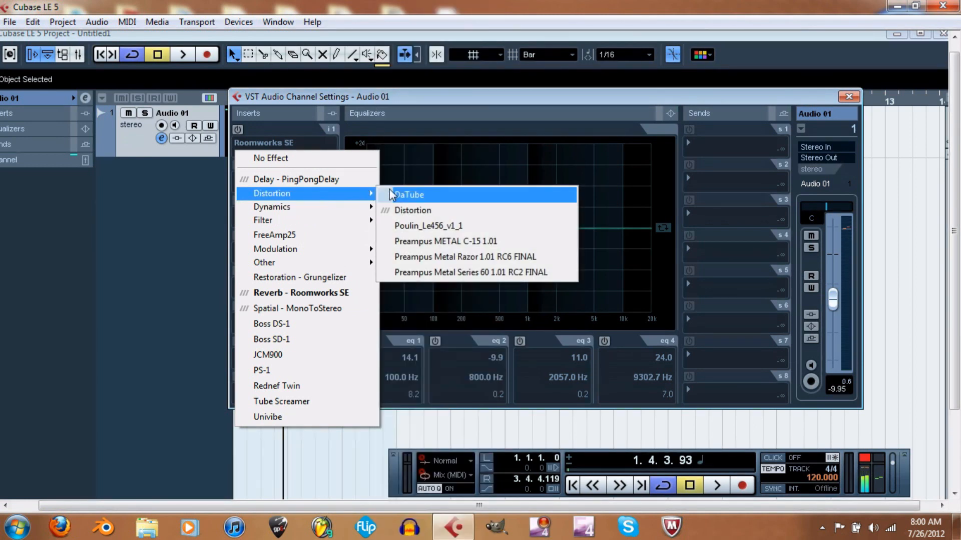
{"action": "mouse_move", "coordinate": [404, 199]}
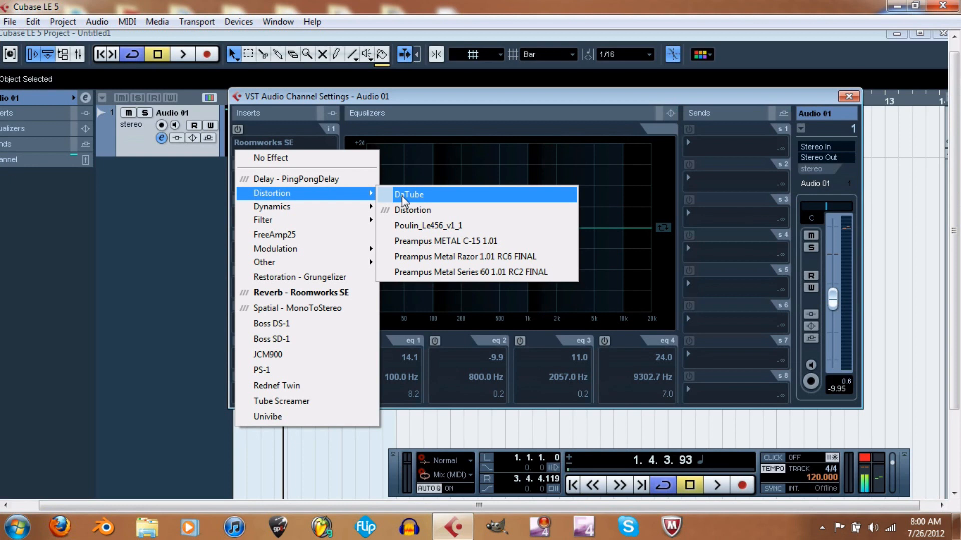
{"action": "mouse_move", "coordinate": [420, 215]}
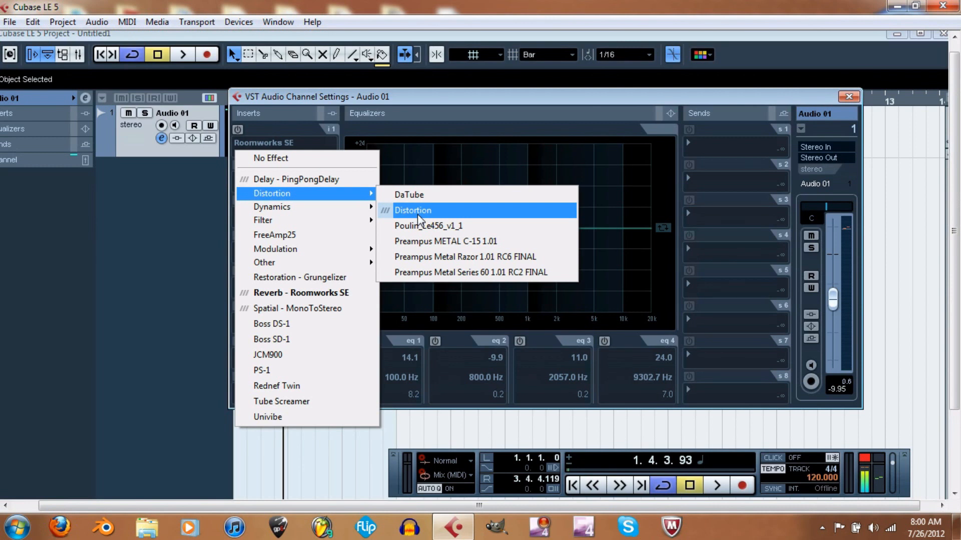
{"action": "mouse_move", "coordinate": [407, 202]}
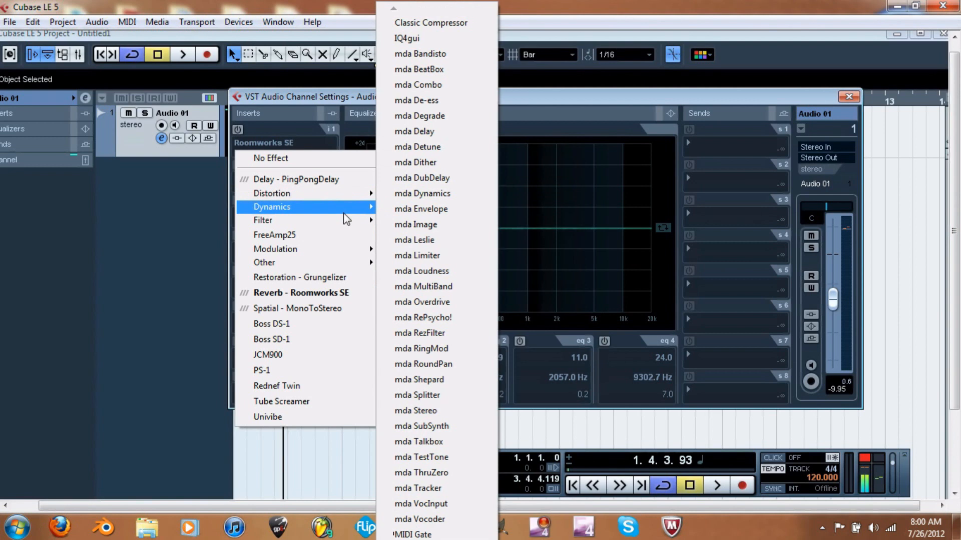
{"action": "mouse_move", "coordinate": [416, 224]}
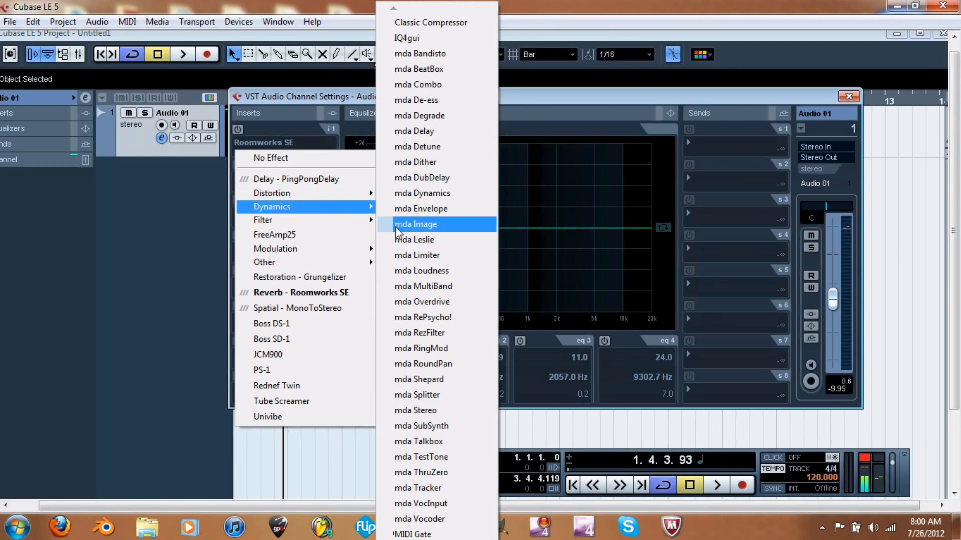
{"action": "mouse_move", "coordinate": [429, 368]}
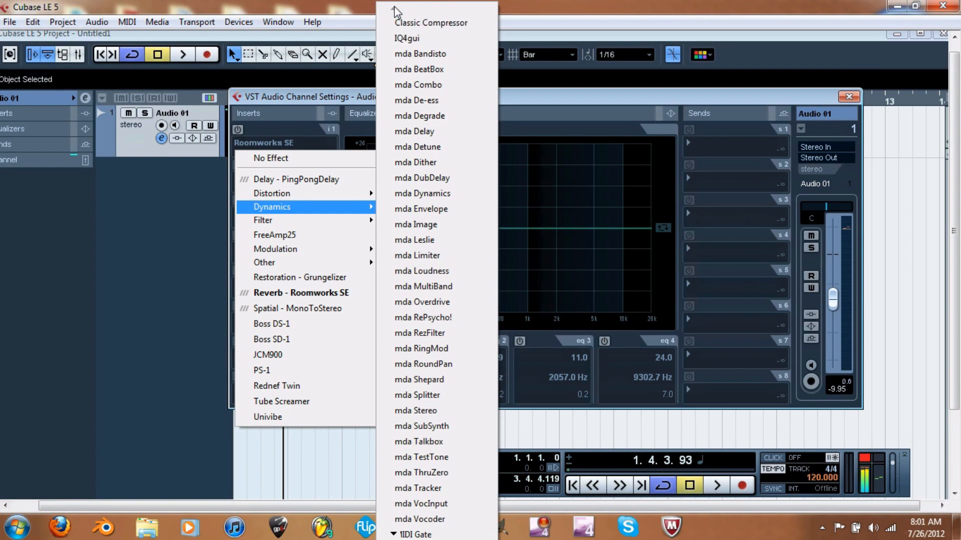
{"action": "mouse_move", "coordinate": [429, 147]}
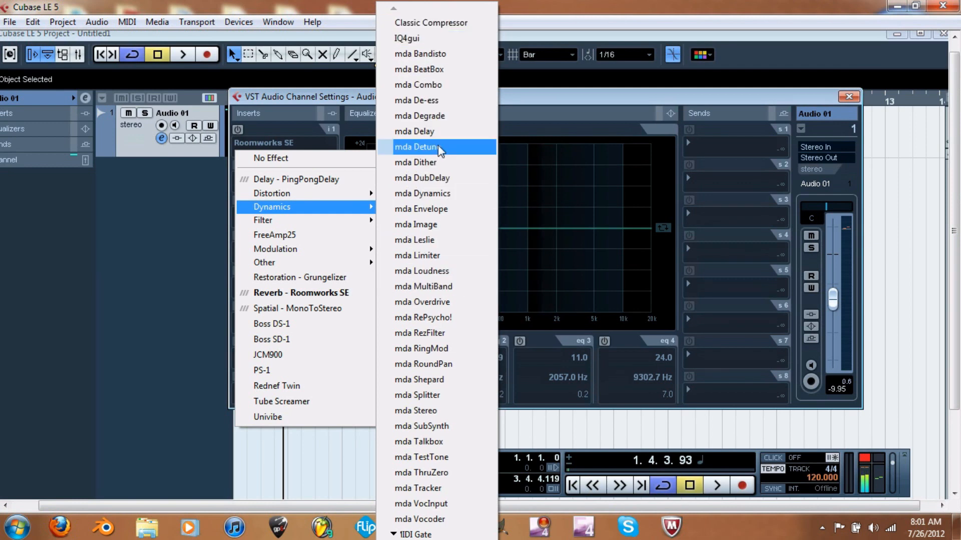
{"action": "mouse_move", "coordinate": [420, 519]}
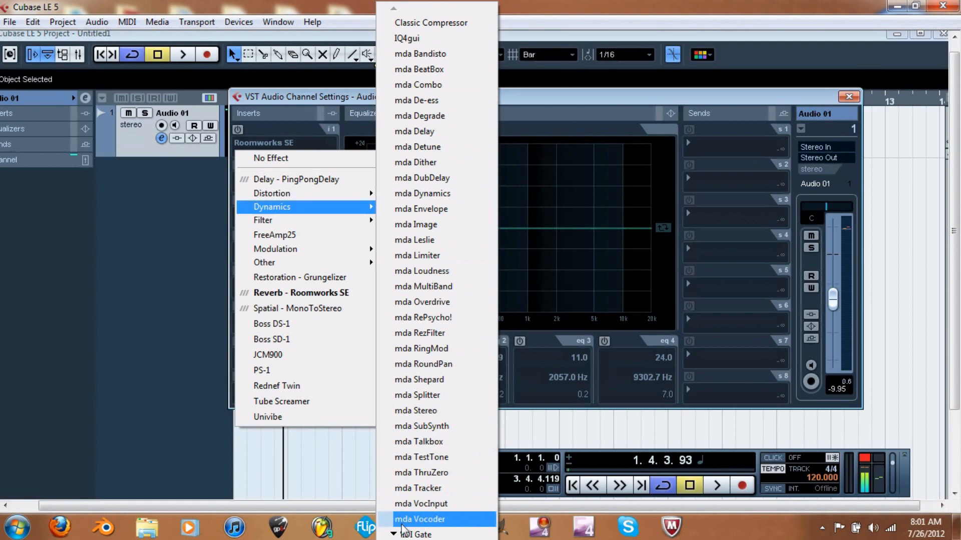
{"action": "mouse_move", "coordinate": [420, 523]}
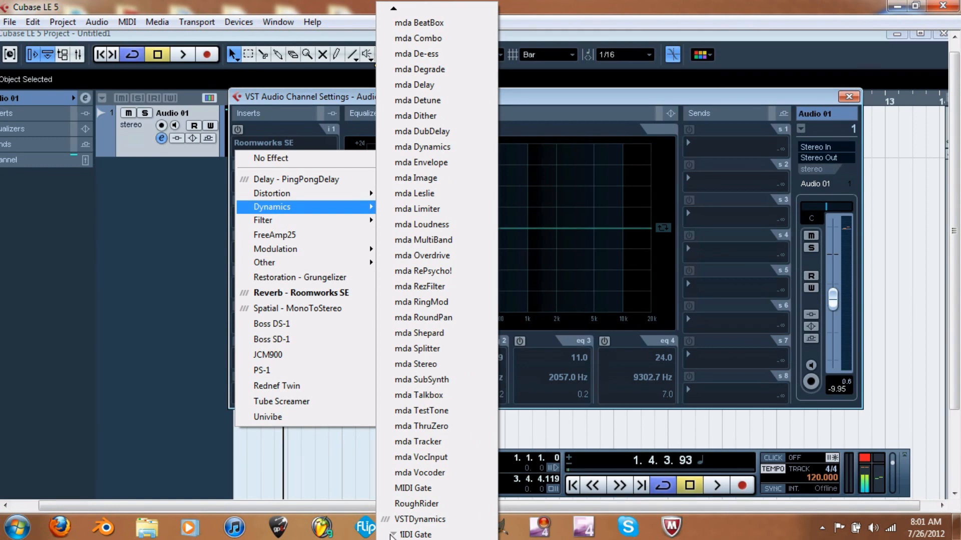
{"action": "mouse_move", "coordinate": [421, 519]}
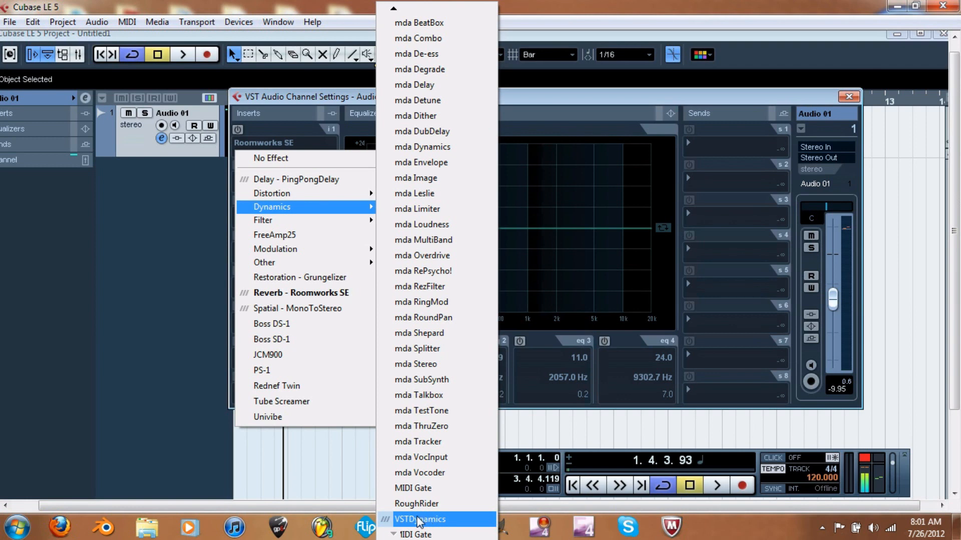
Browse the Modulation and Other effect submenus, e.g. Rotary, Vibrato, BitCrusher, Chopper
{"action": "left_click", "coordinate": [276, 249]}
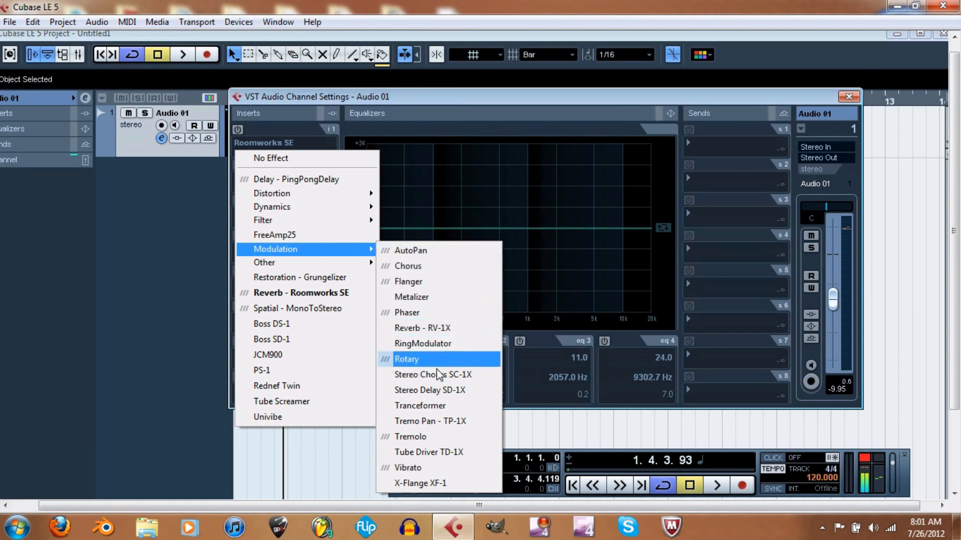
{"action": "mouse_move", "coordinate": [420, 467]}
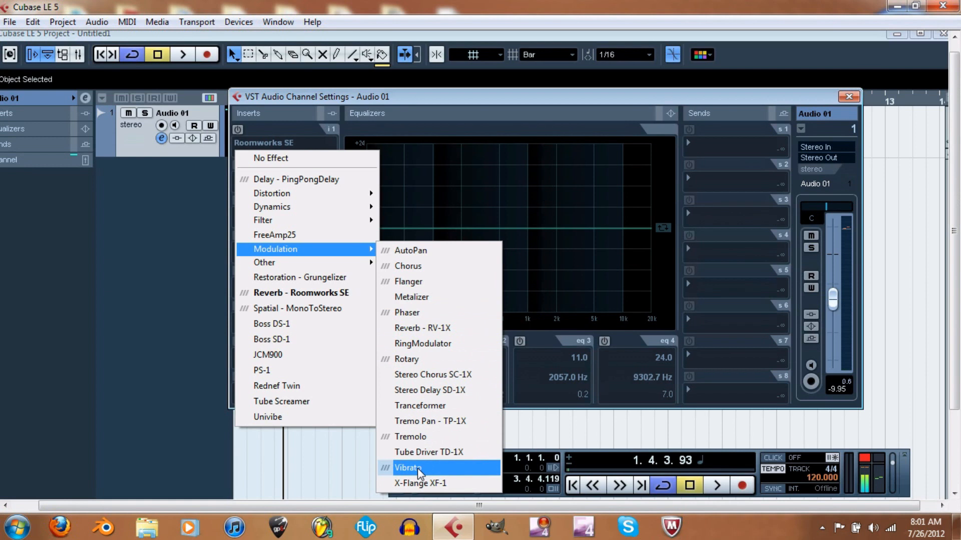
{"action": "mouse_move", "coordinate": [438, 297]}
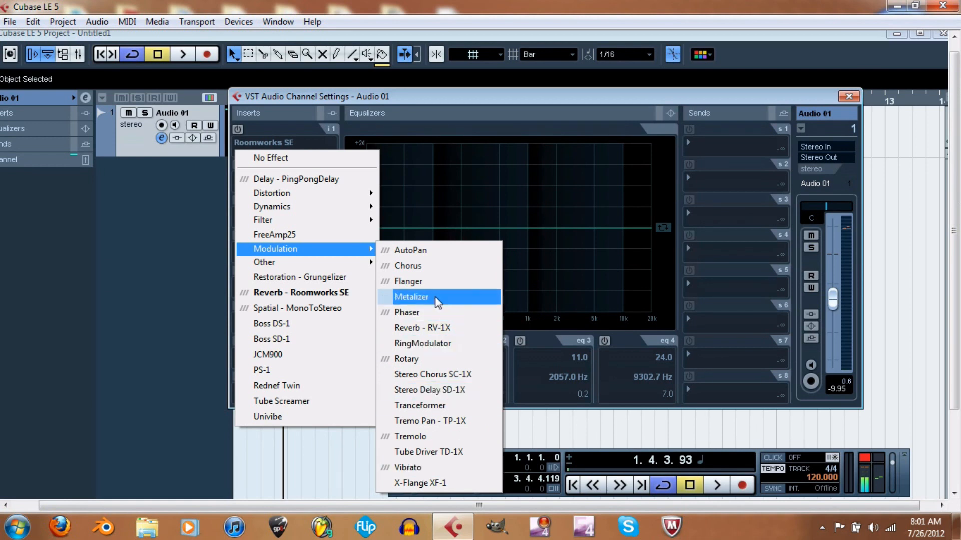
{"action": "mouse_move", "coordinate": [265, 262]}
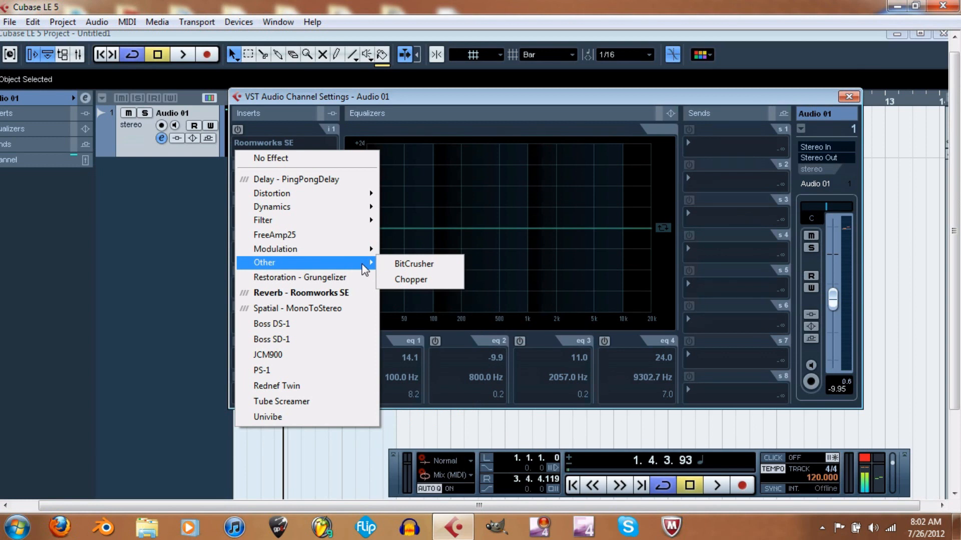
{"action": "mouse_move", "coordinate": [414, 264]}
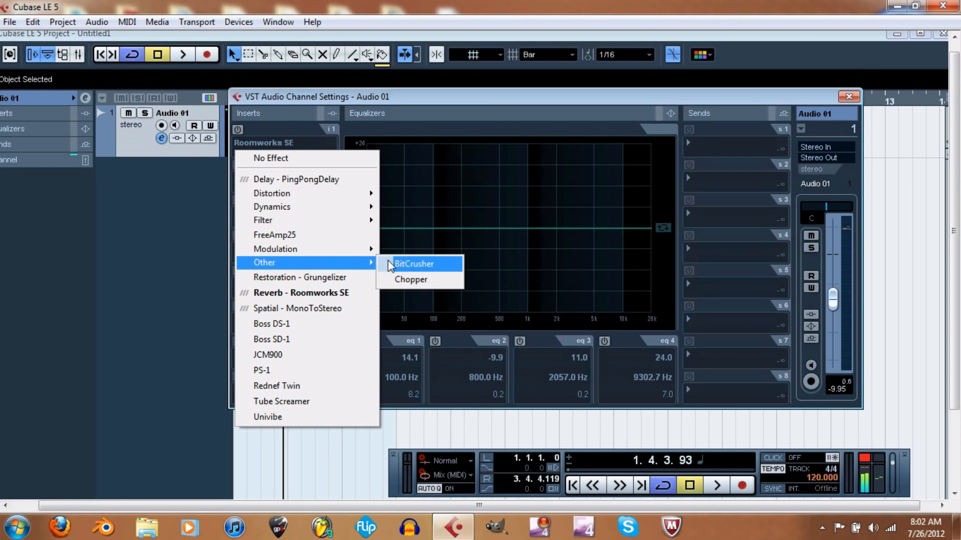
{"action": "mouse_move", "coordinate": [420, 280]}
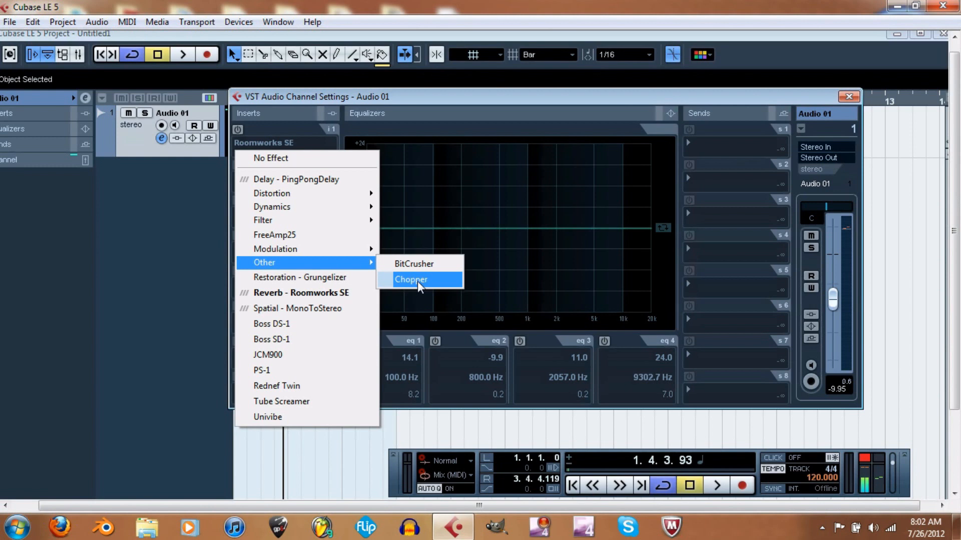
{"action": "mouse_move", "coordinate": [420, 263]}
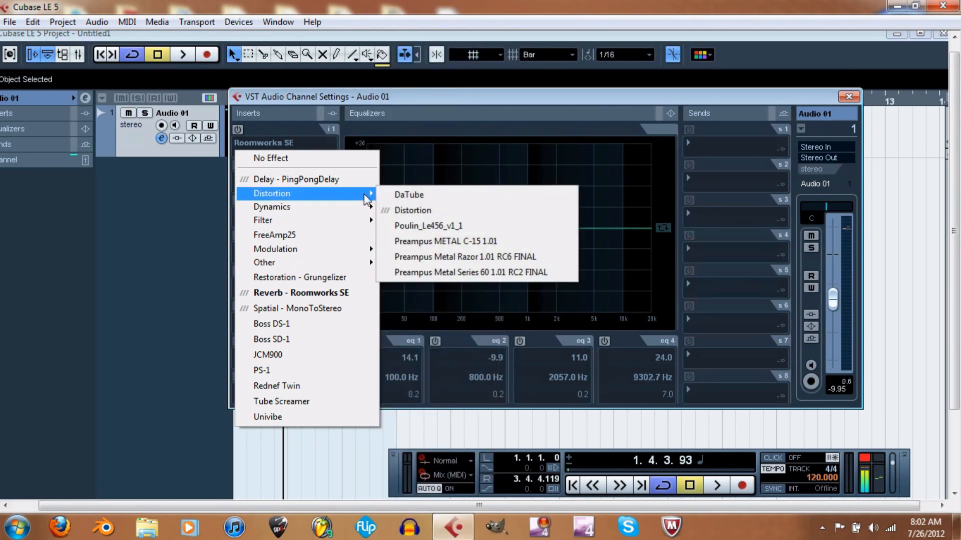
{"action": "mouse_move", "coordinate": [445, 257]}
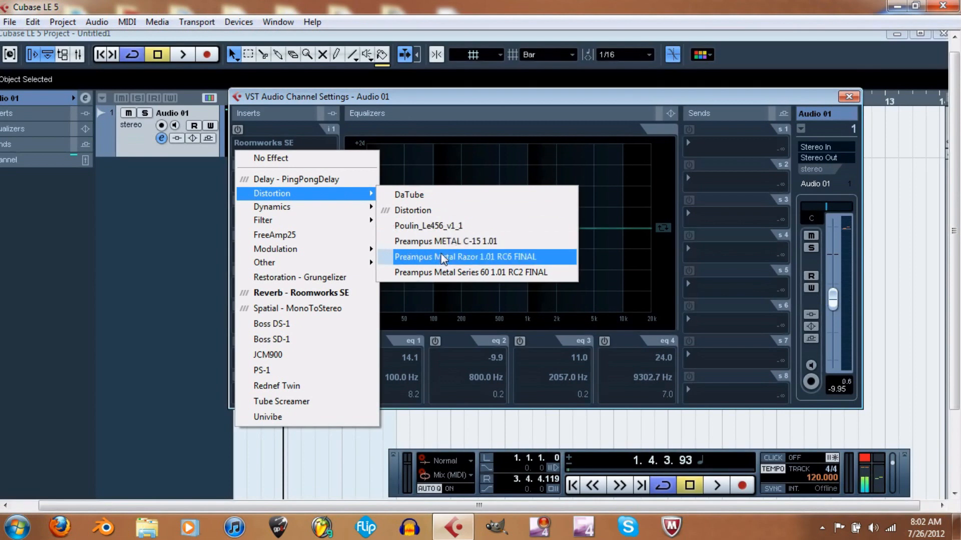
{"action": "mouse_move", "coordinate": [466, 241]}
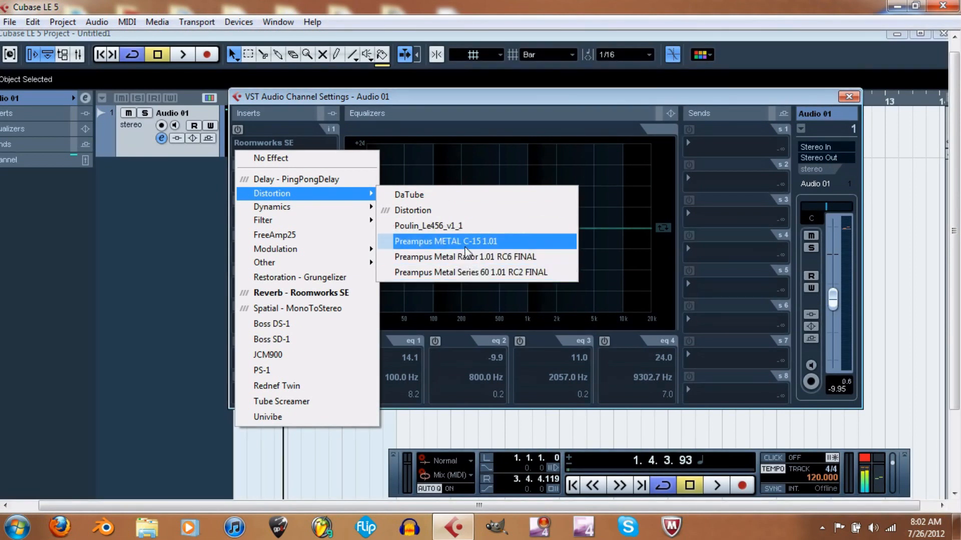
{"action": "mouse_move", "coordinate": [466, 257]}
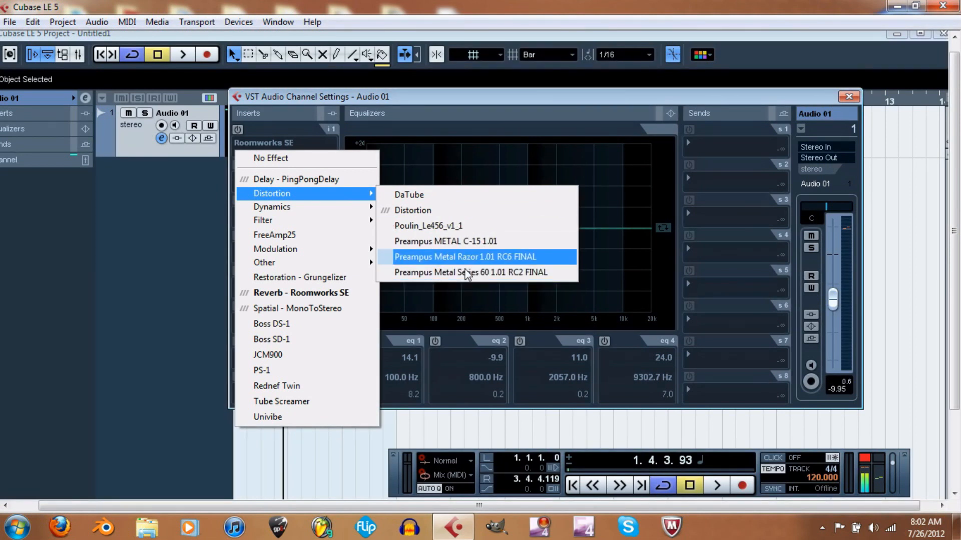
{"action": "mouse_move", "coordinate": [471, 262]}
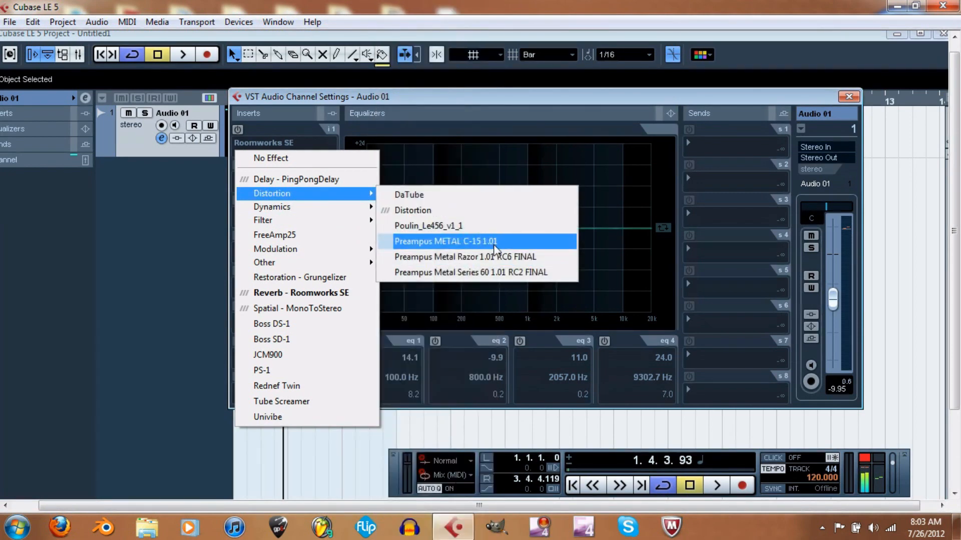
{"action": "mouse_move", "coordinate": [462, 249]}
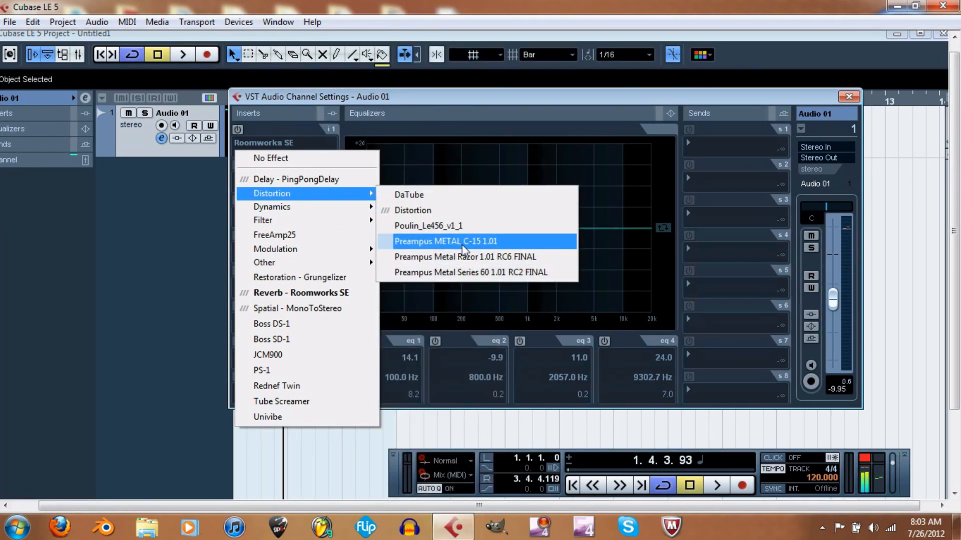
{"action": "mouse_move", "coordinate": [433, 210]}
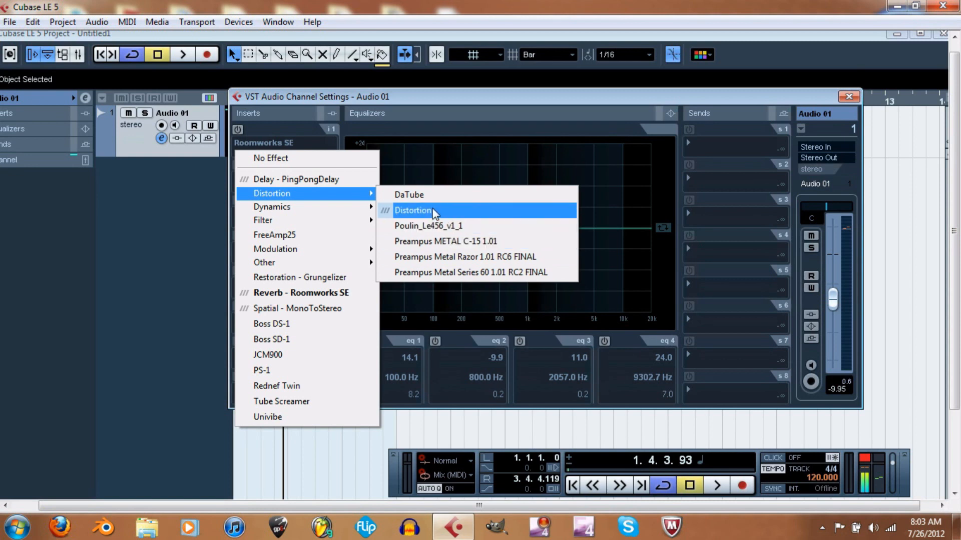
{"action": "mouse_move", "coordinate": [422, 205]}
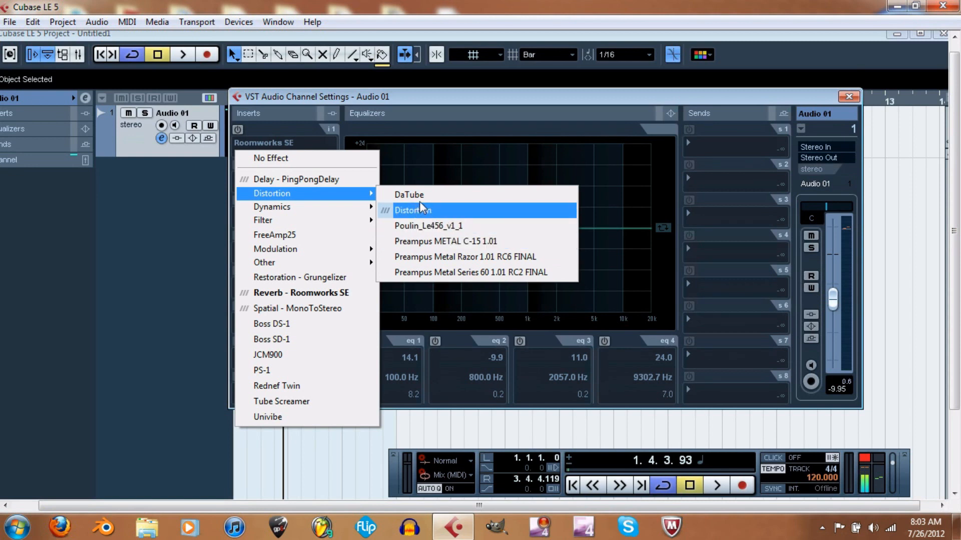
{"action": "mouse_move", "coordinate": [424, 202]}
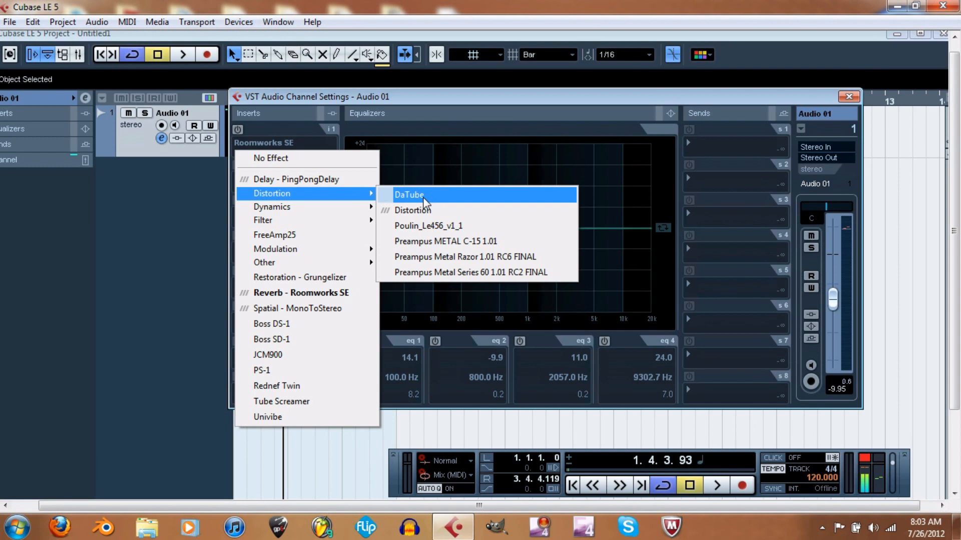
{"action": "mouse_move", "coordinate": [471, 273]}
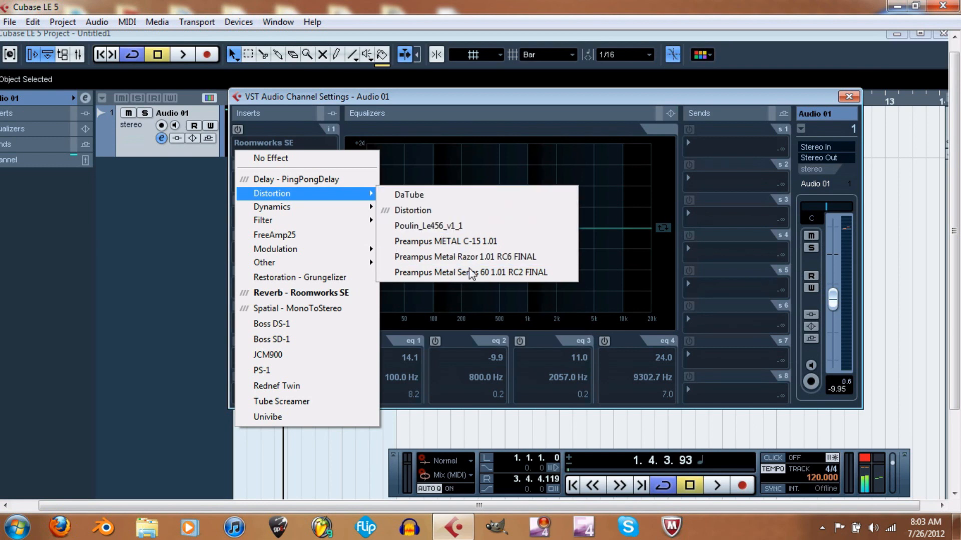
{"action": "mouse_move", "coordinate": [466, 257]}
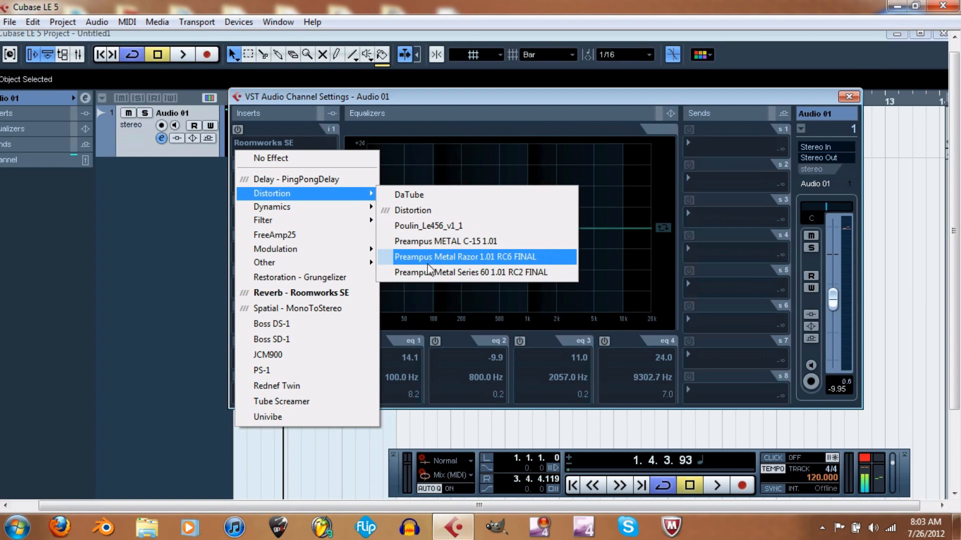
{"action": "mouse_move", "coordinate": [429, 226]}
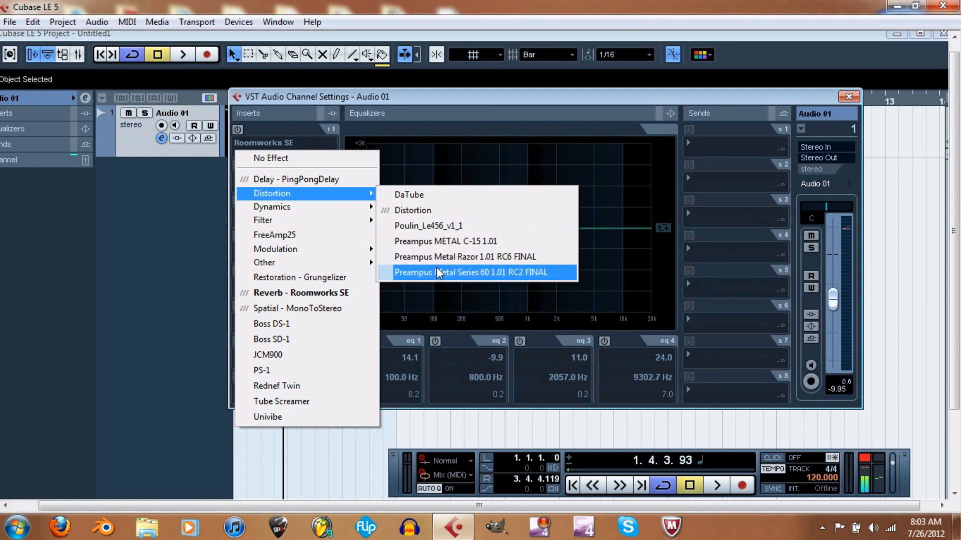
{"action": "mouse_move", "coordinate": [442, 225]}
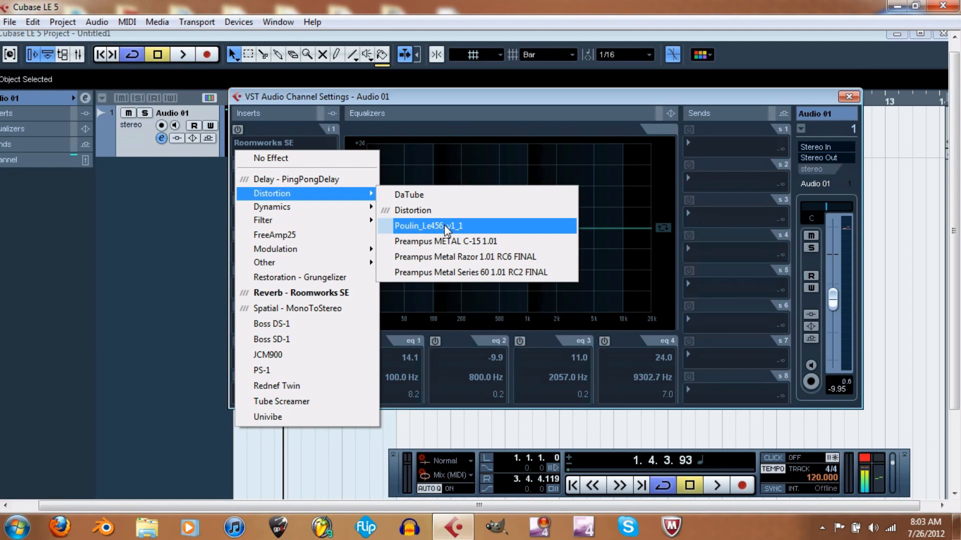
{"action": "mouse_move", "coordinate": [459, 246]}
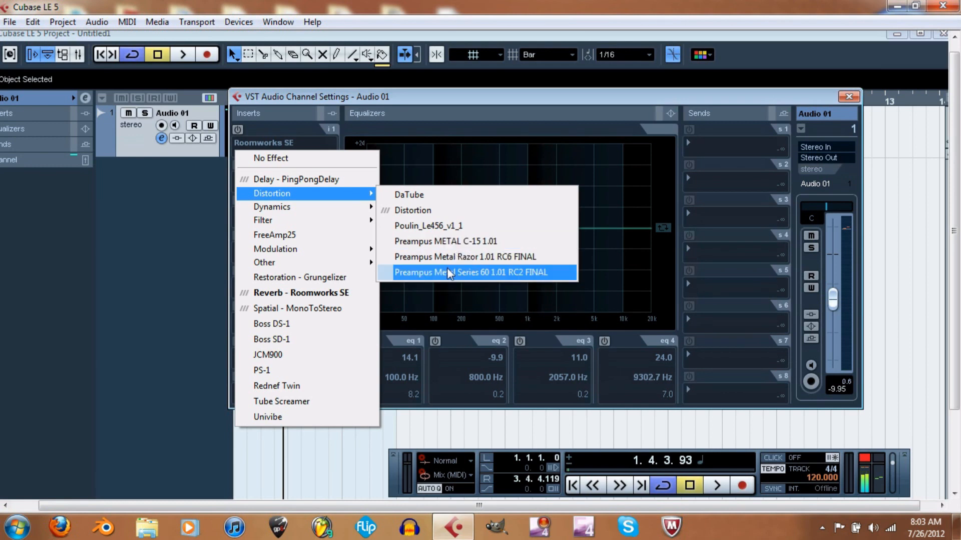
{"action": "mouse_move", "coordinate": [469, 240]}
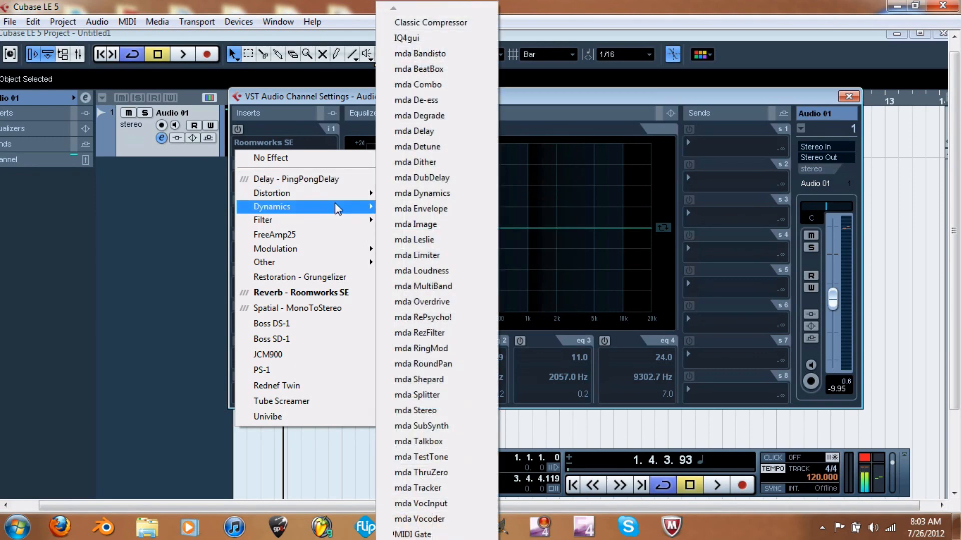
{"action": "mouse_move", "coordinate": [437, 38]}
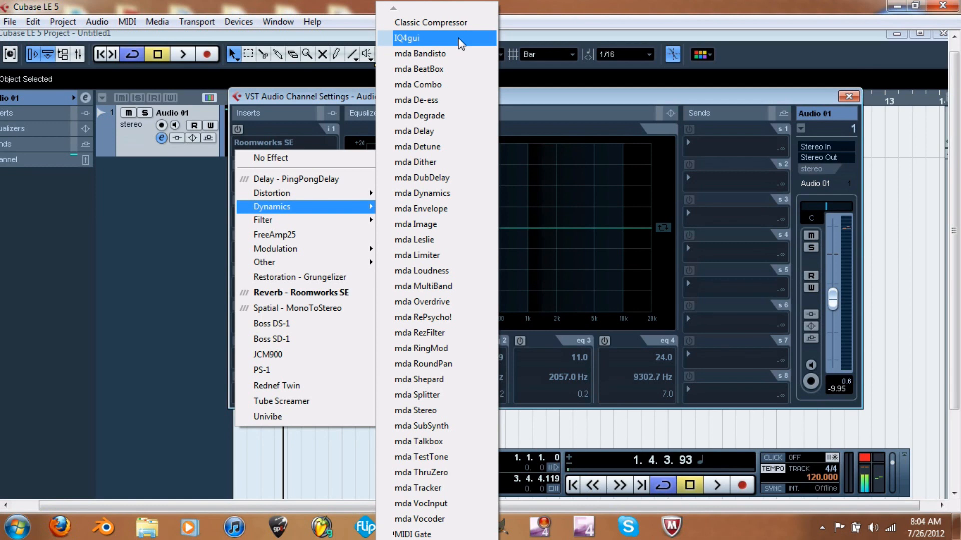
{"action": "mouse_move", "coordinate": [443, 50]}
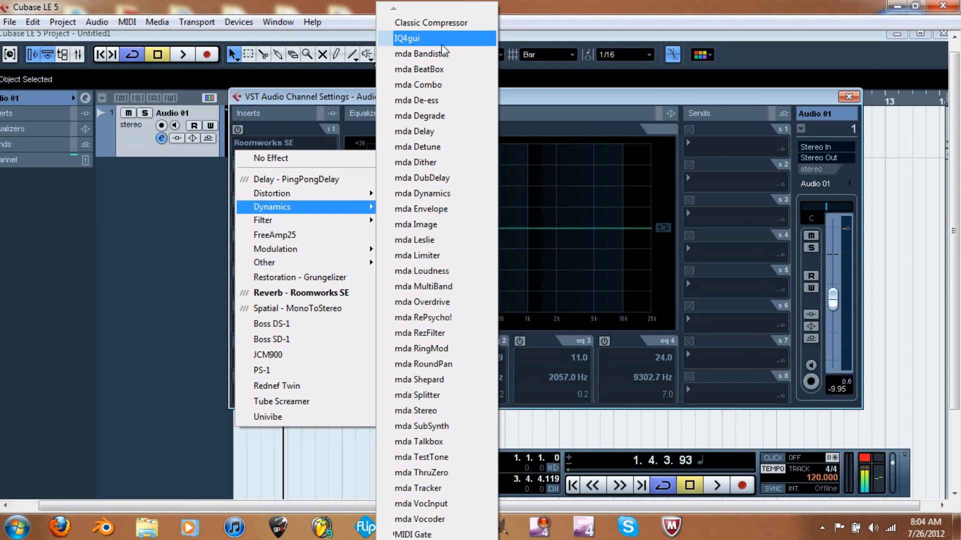
{"action": "mouse_move", "coordinate": [434, 22]}
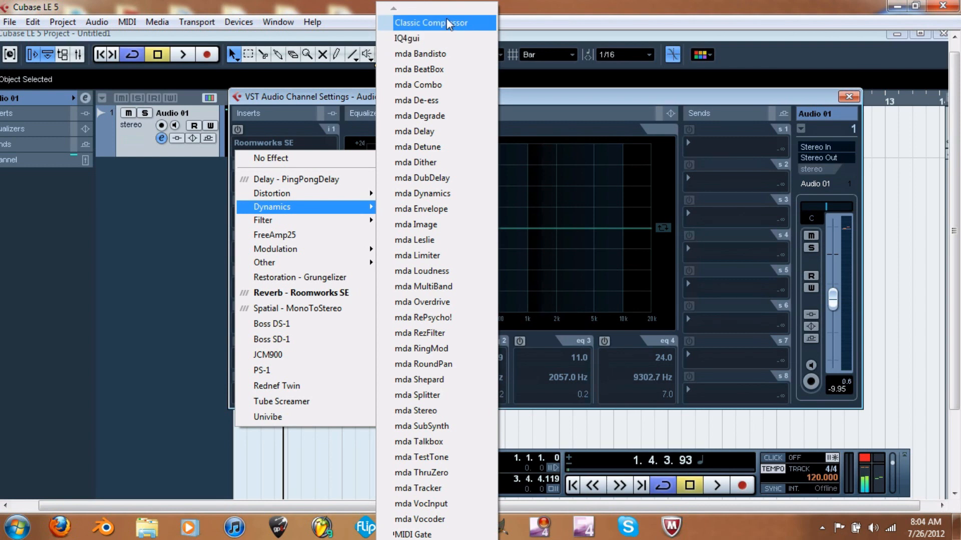
{"action": "mouse_move", "coordinate": [436, 38]}
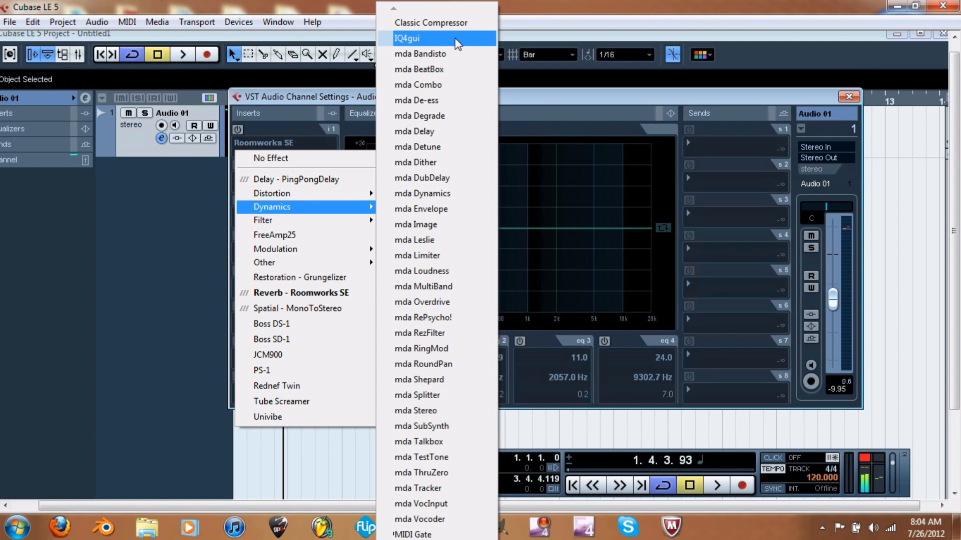
Choose Dynamics > IQ4gui for insert 1 and confirm discarding the Roomworks SE changes
{"action": "left_click", "coordinate": [406, 38]}
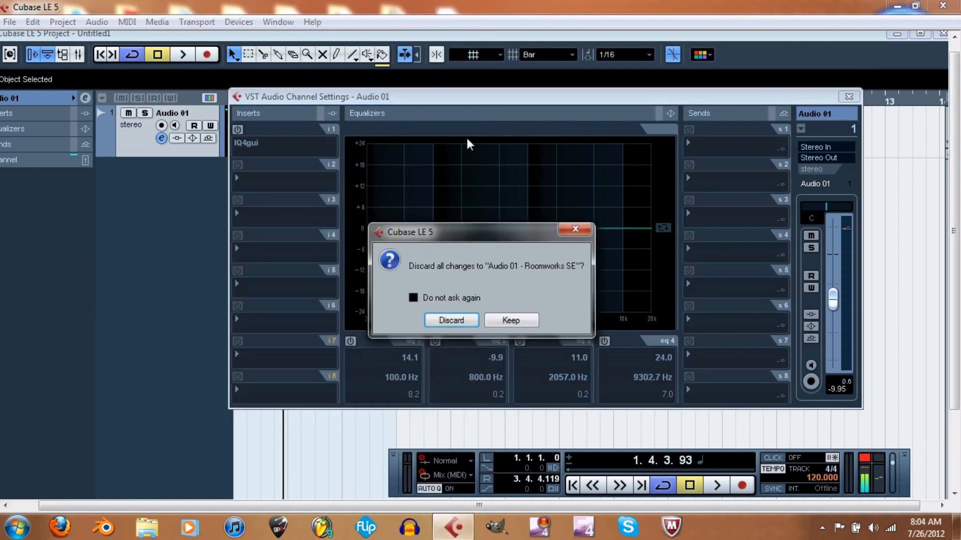
{"action": "left_click", "coordinate": [451, 320]}
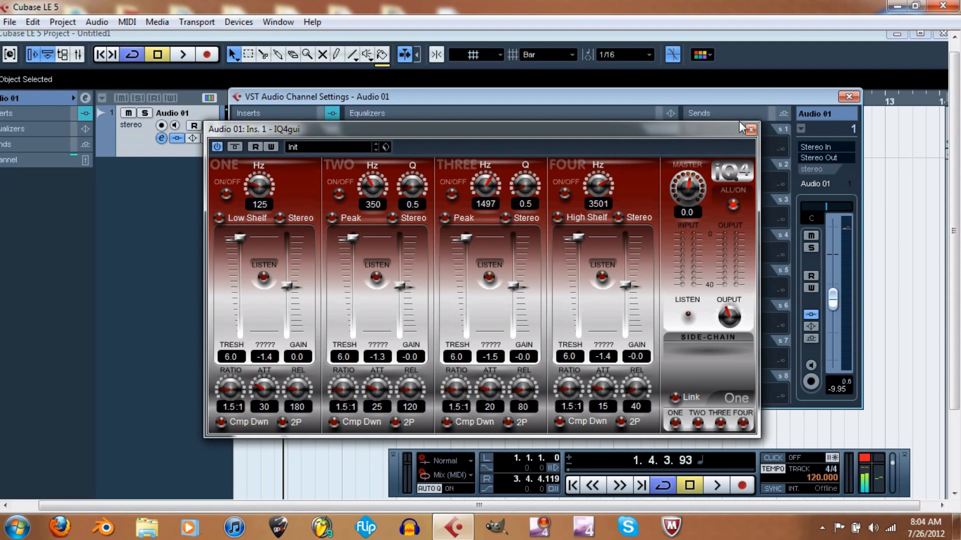
{"action": "mouse_move", "coordinate": [751, 129]}
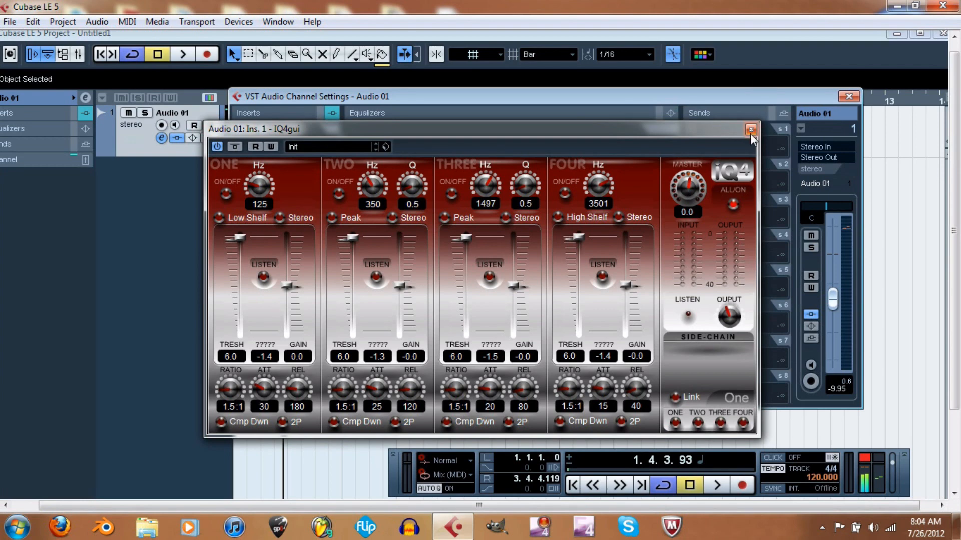
{"action": "mouse_move", "coordinate": [751, 138]}
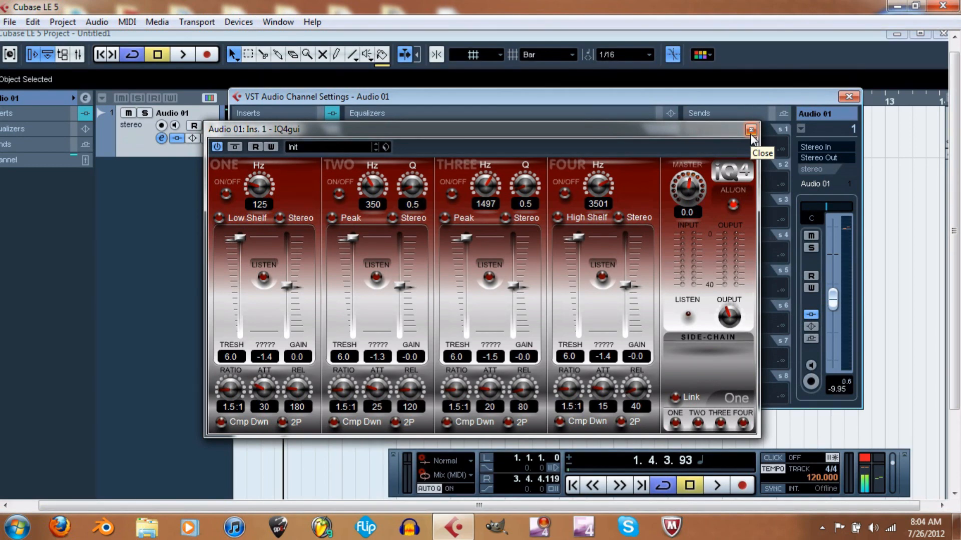
{"action": "mouse_move", "coordinate": [753, 137]}
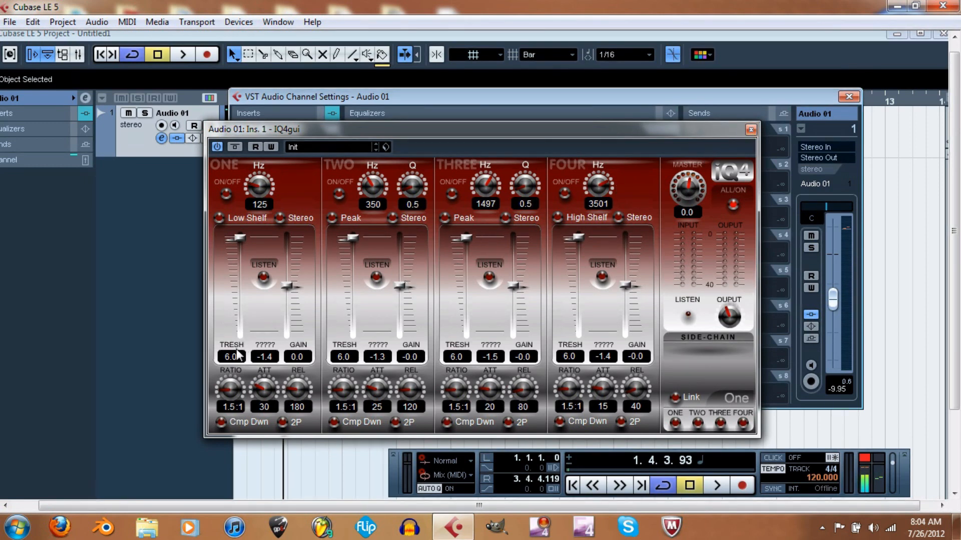
{"action": "mouse_move", "coordinate": [227, 215]}
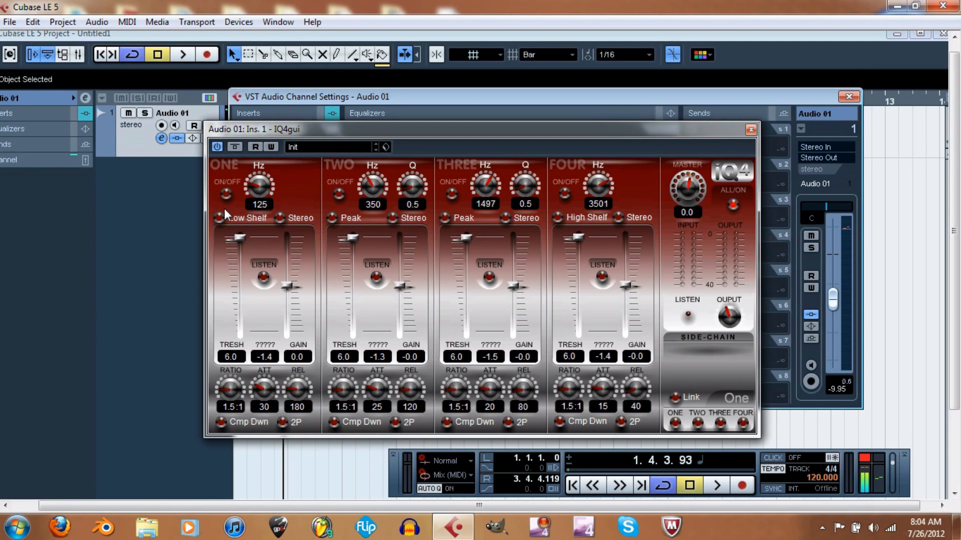
{"action": "mouse_move", "coordinate": [276, 300]}
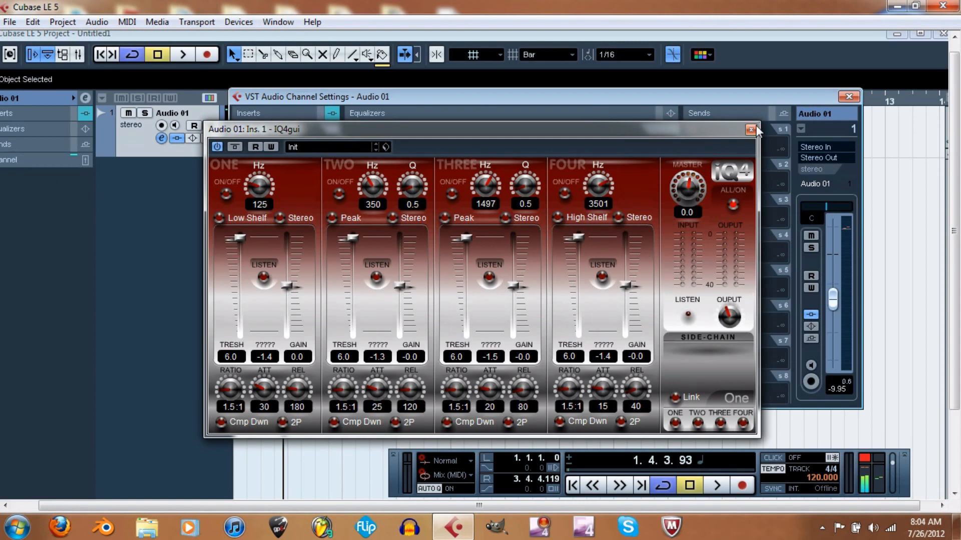
Close the IQ4gui compressor plug-in window on Audio 01's first insert
{"action": "left_click", "coordinate": [750, 129]}
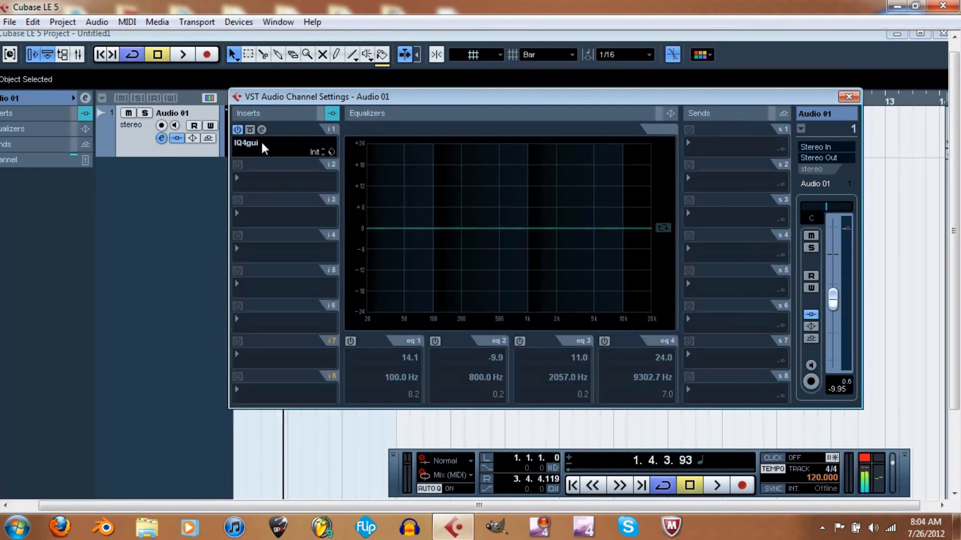
{"action": "mouse_move", "coordinate": [264, 147]}
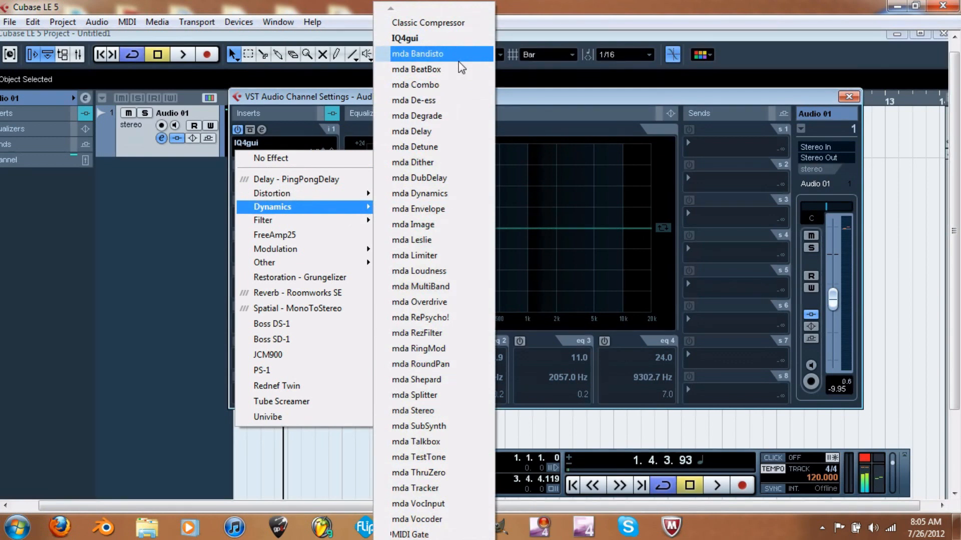
{"action": "mouse_move", "coordinate": [419, 457]}
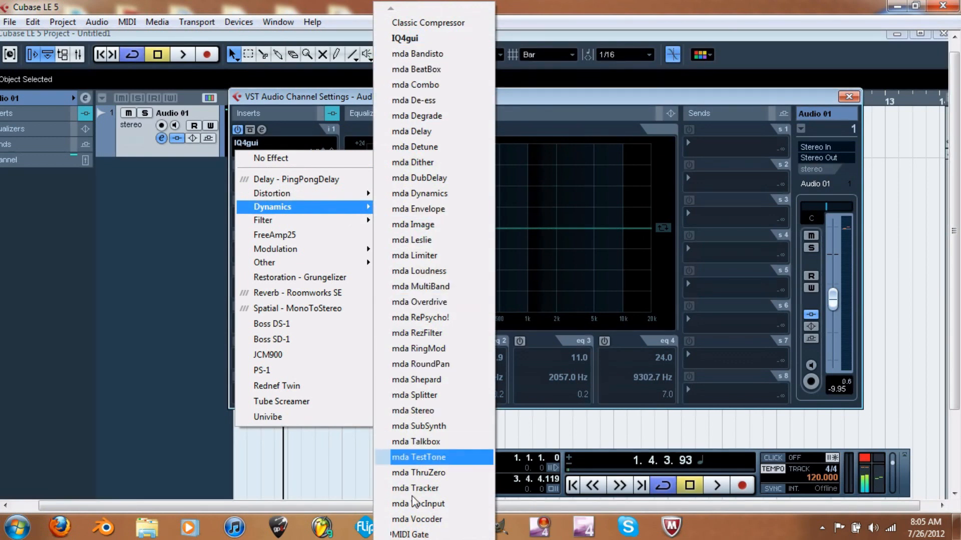
Scroll down and back up through the Dynamics plug-in list for Audio 01's insert 1
{"action": "scroll", "scroll_direction": "down", "scroll_amount": 3}
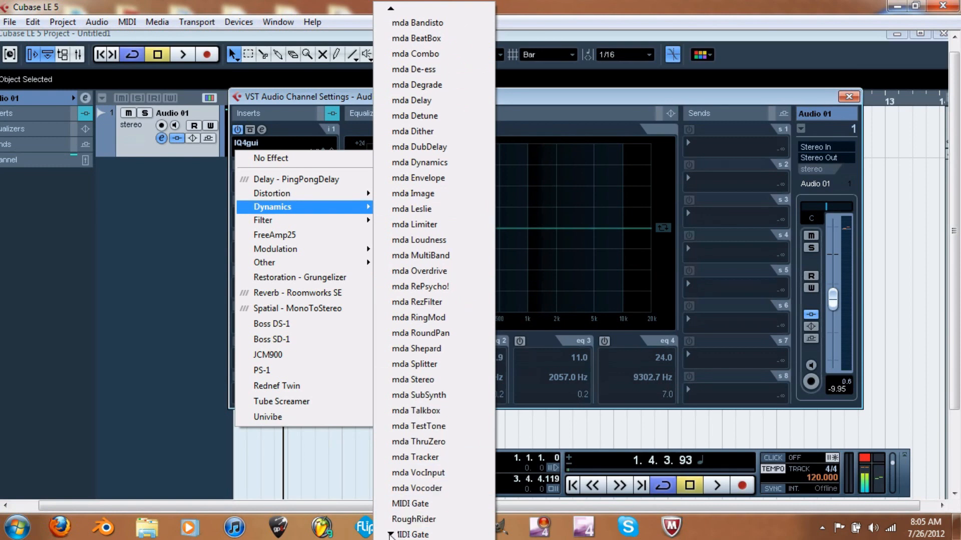
{"action": "scroll", "scroll_direction": "up", "scroll_amount": 3}
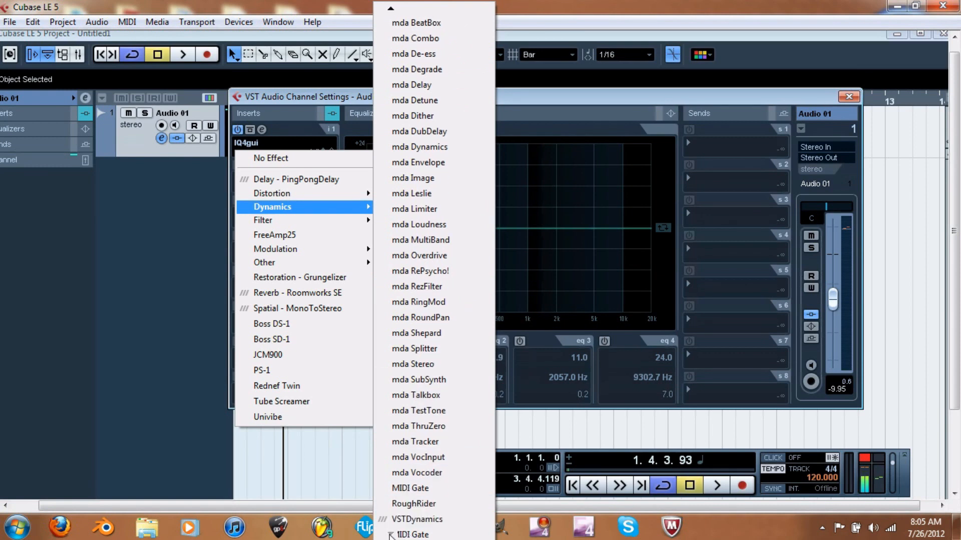
{"action": "mouse_move", "coordinate": [414, 503]}
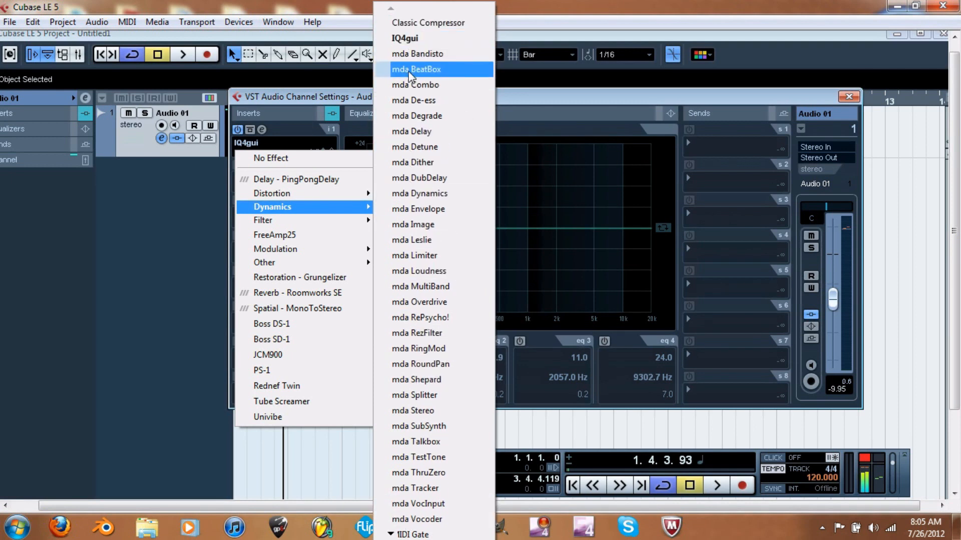
{"action": "mouse_move", "coordinate": [417, 54]}
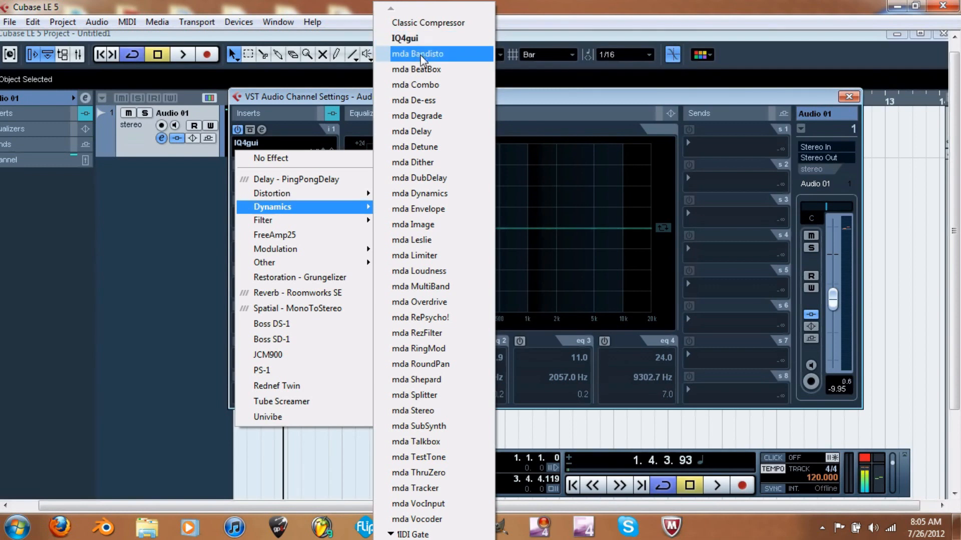
{"action": "mouse_move", "coordinate": [437, 100]}
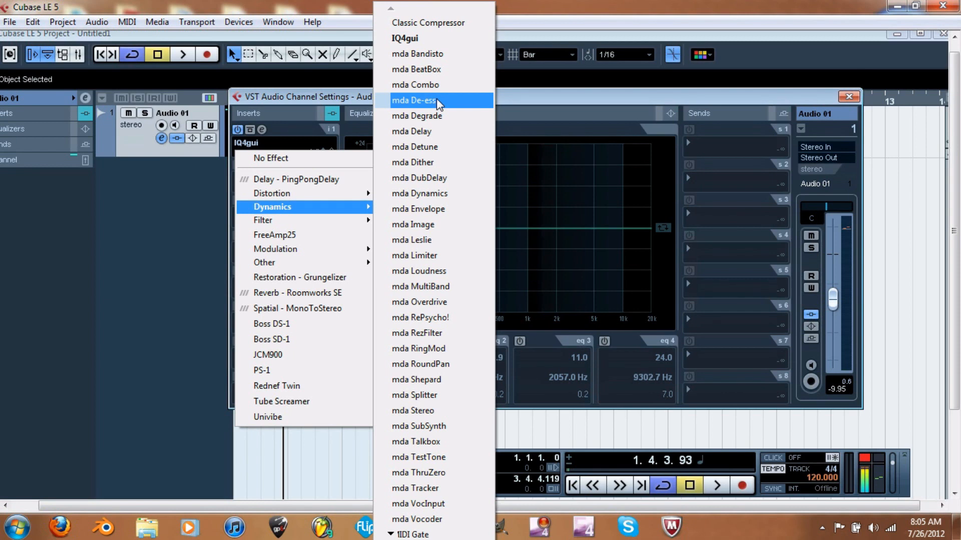
{"action": "mouse_move", "coordinate": [547, 101]}
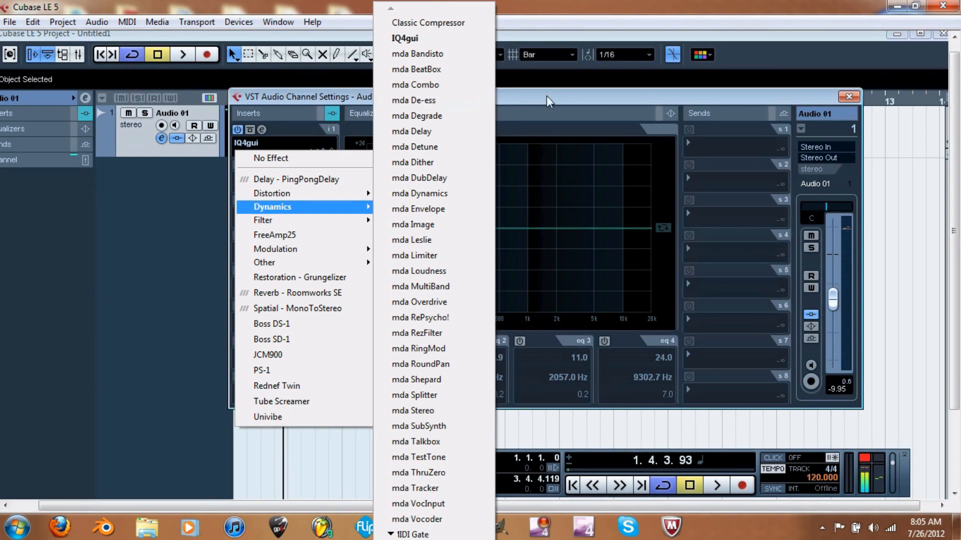